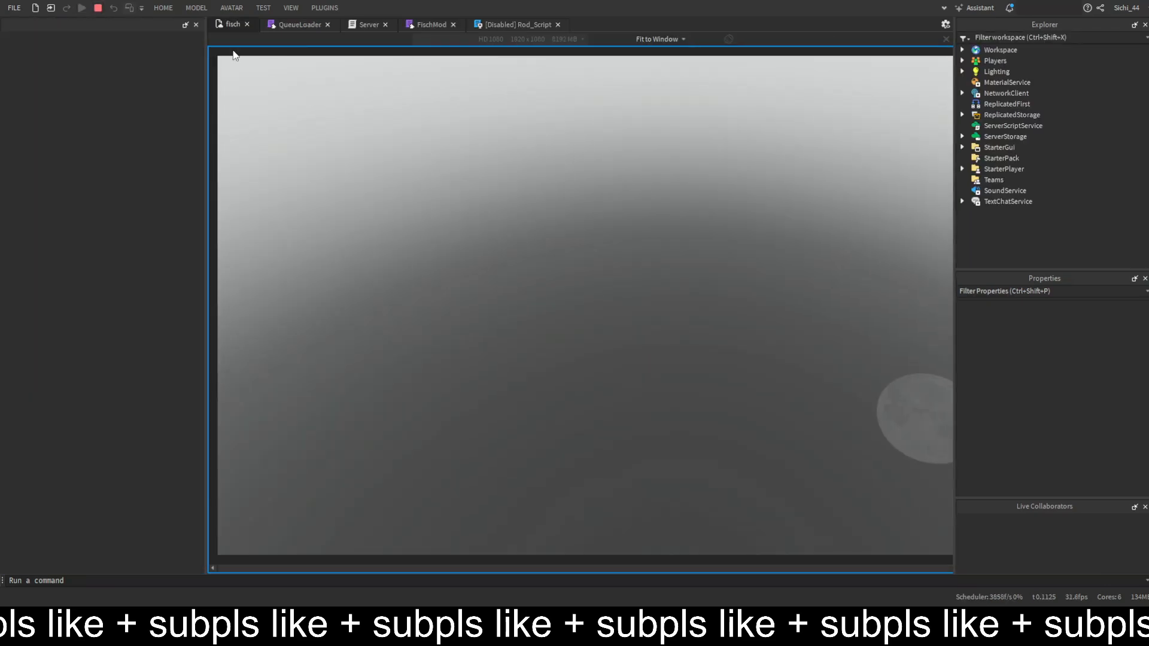
Let the shake minigame reach 100, stop the playtest and close the Output panel.
{"action": "left_click", "coordinate": [83, 8]}
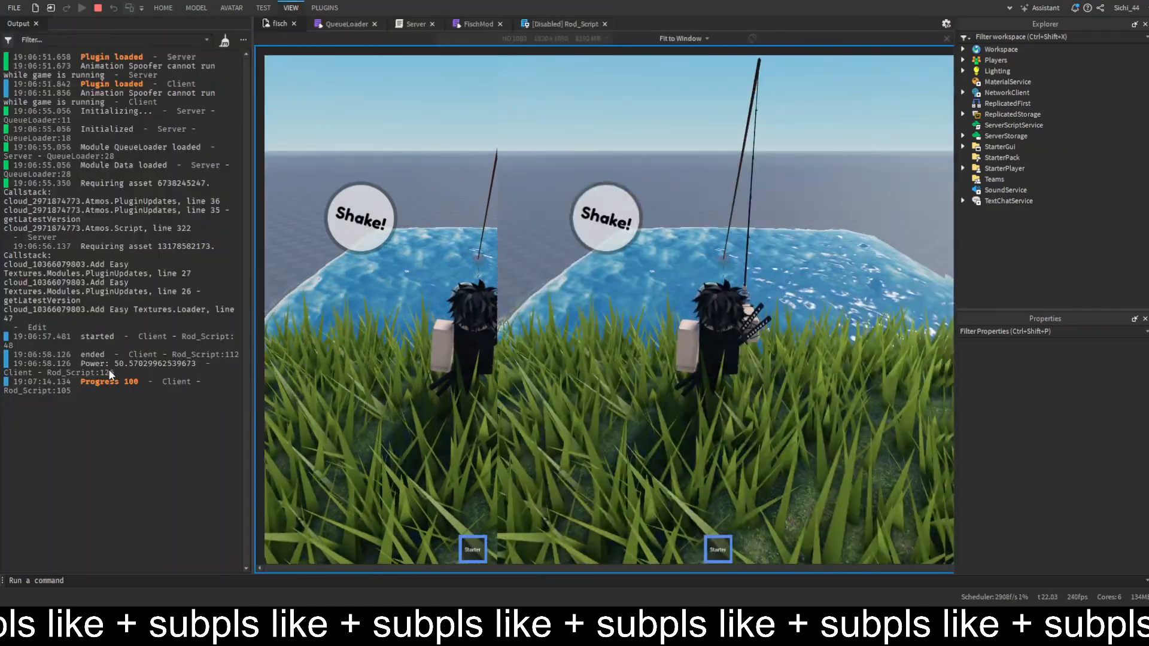
{"action": "left_click", "coordinate": [97, 8]}
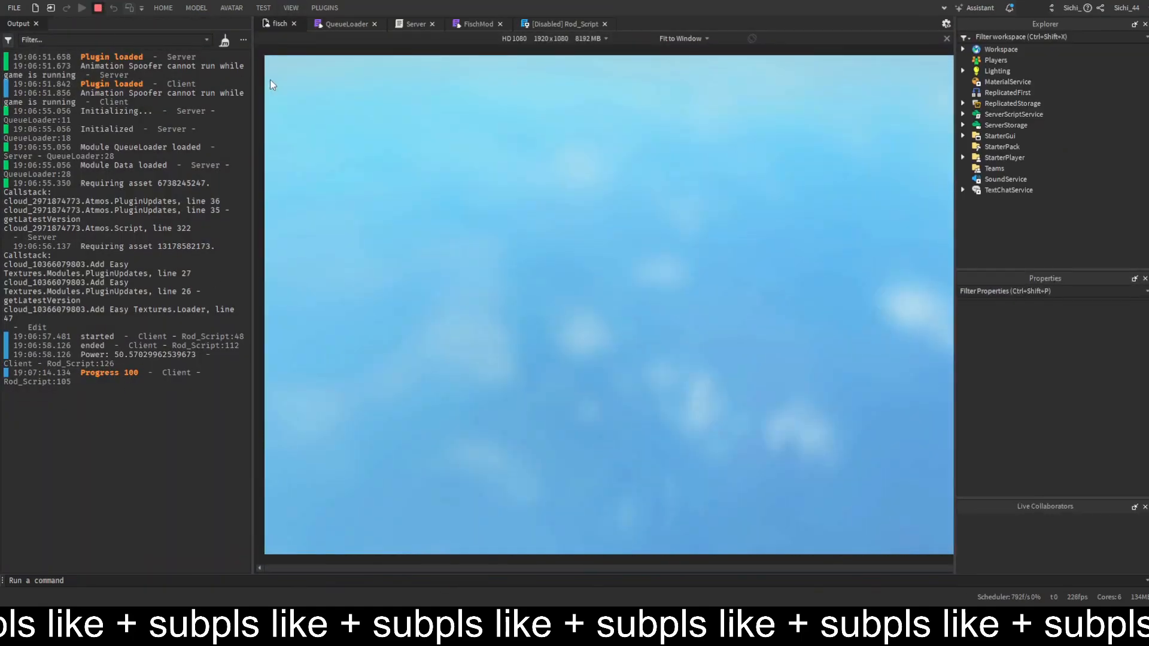
{"action": "left_click", "coordinate": [97, 9]}
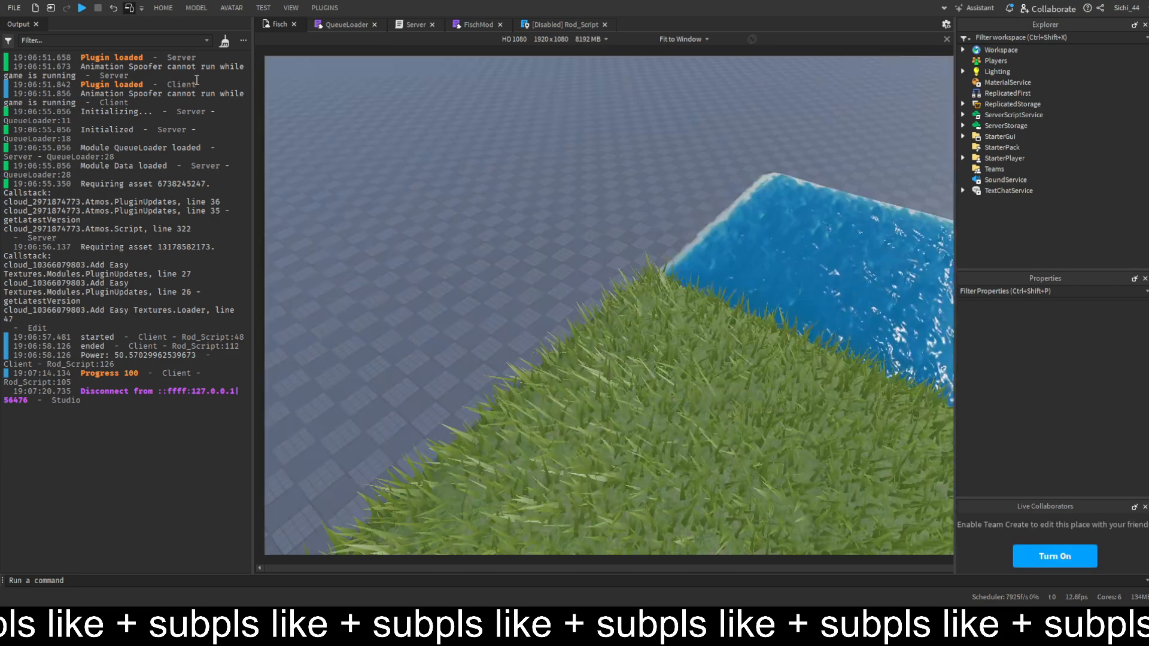
{"action": "left_click", "coordinate": [41, 24]}
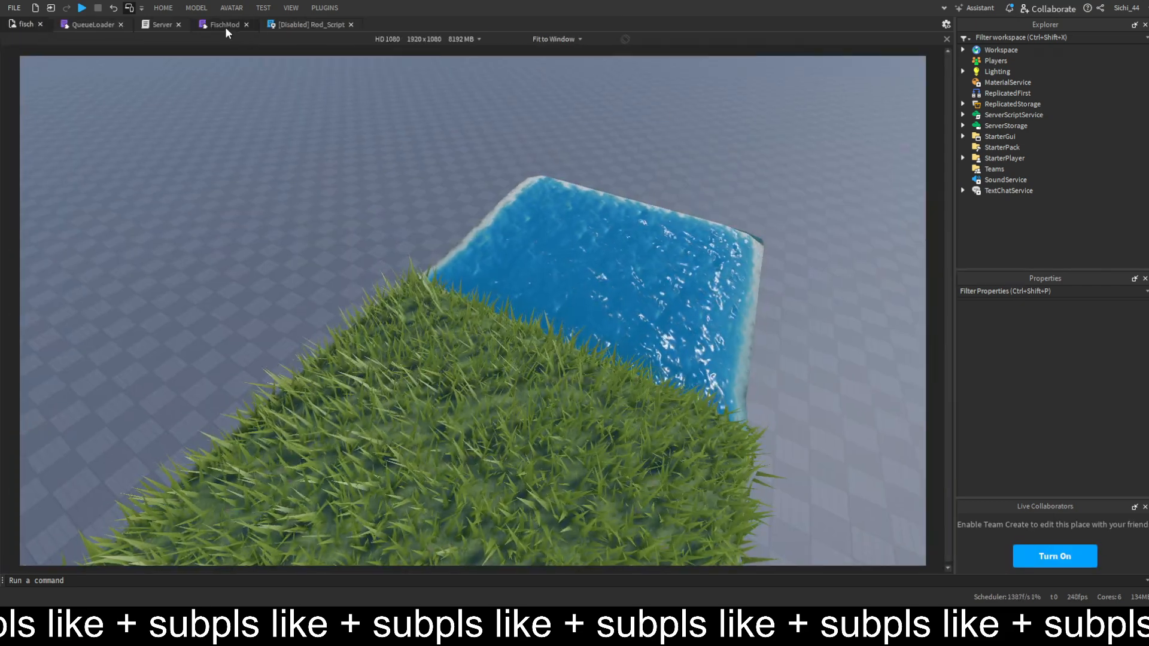
Go to Rod_Script's Shake function after the progress warning.
{"action": "left_click", "coordinate": [307, 24]}
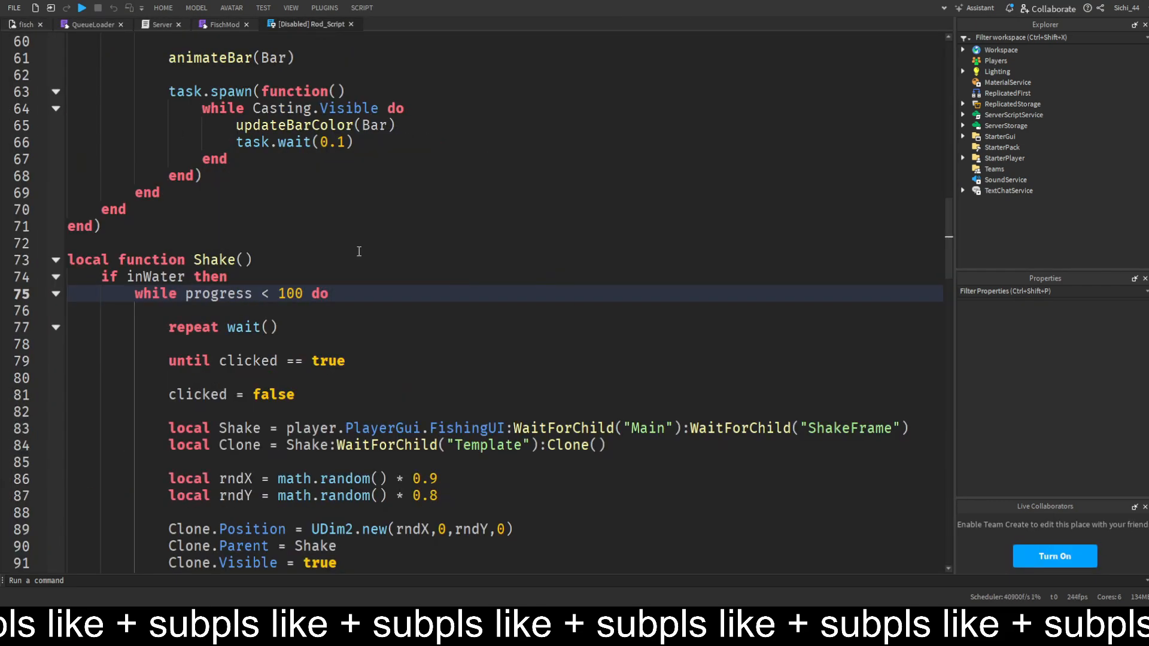
{"action": "scroll", "scroll_direction": "down", "scroll_amount": 3}
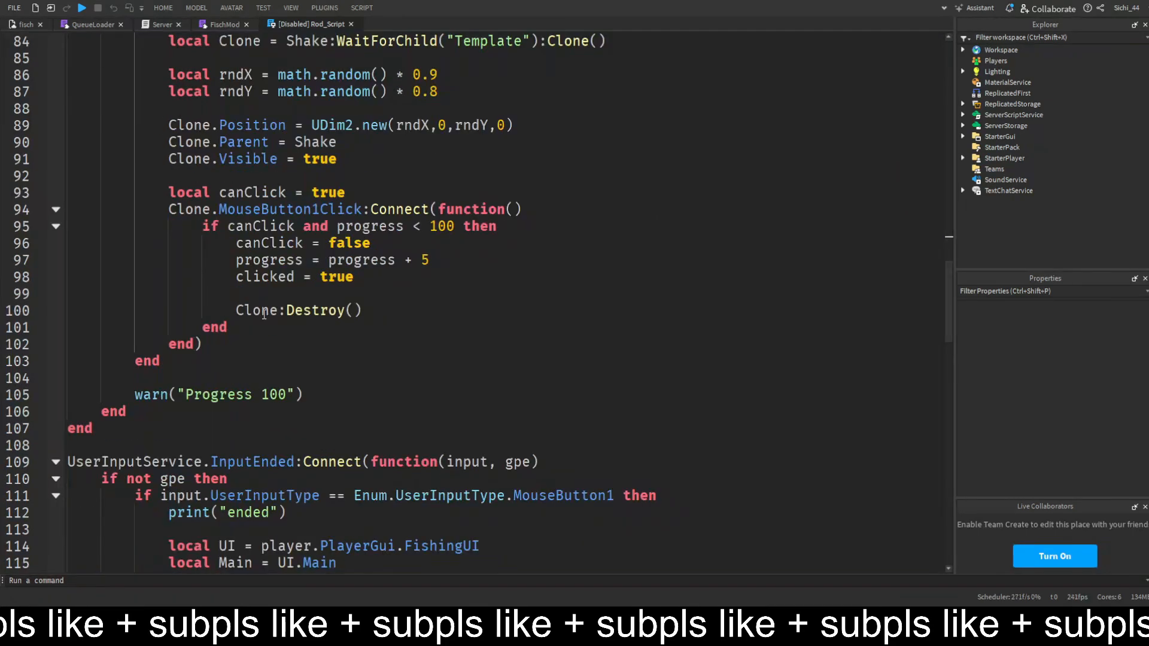
{"action": "left_click", "coordinate": [304, 393]}
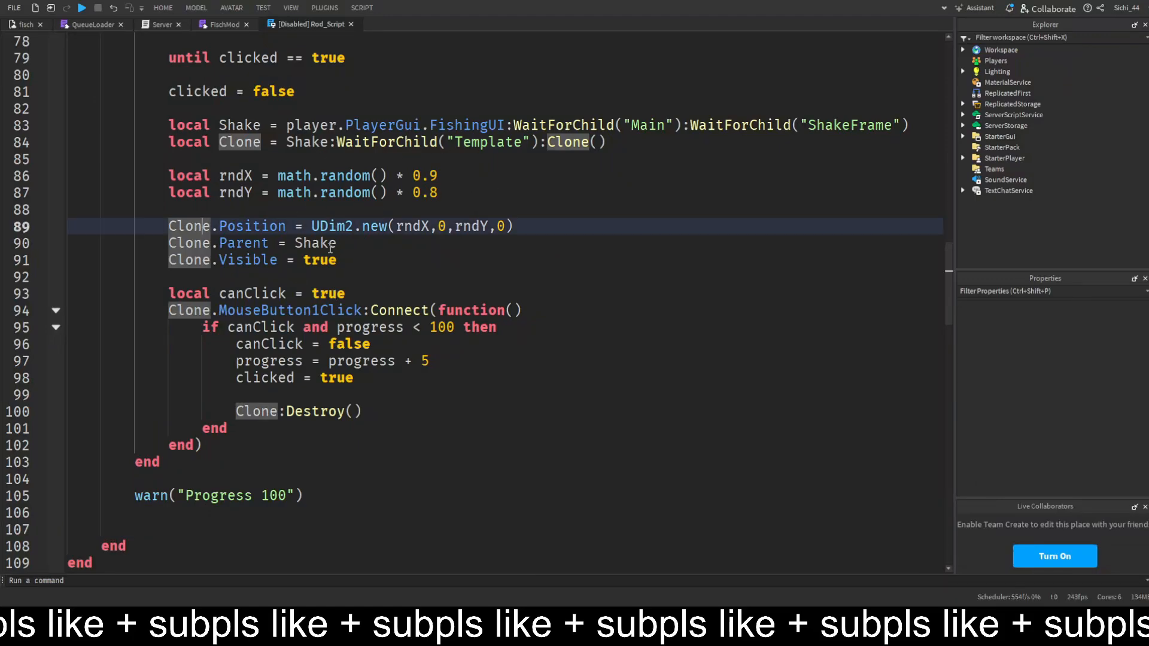
{"action": "scroll", "scroll_direction": "down", "scroll_amount": 3}
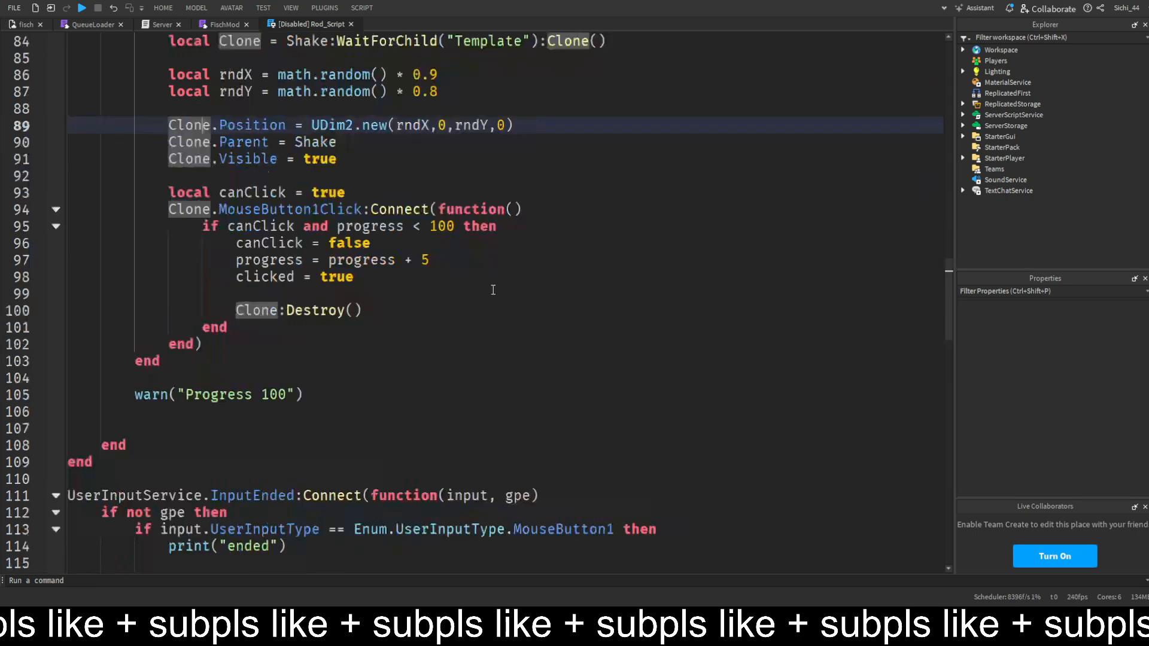
Write a for loop over Shake:GetChildren() with an if clone:IsA("") check.
{"action": "type", "text": "for"}
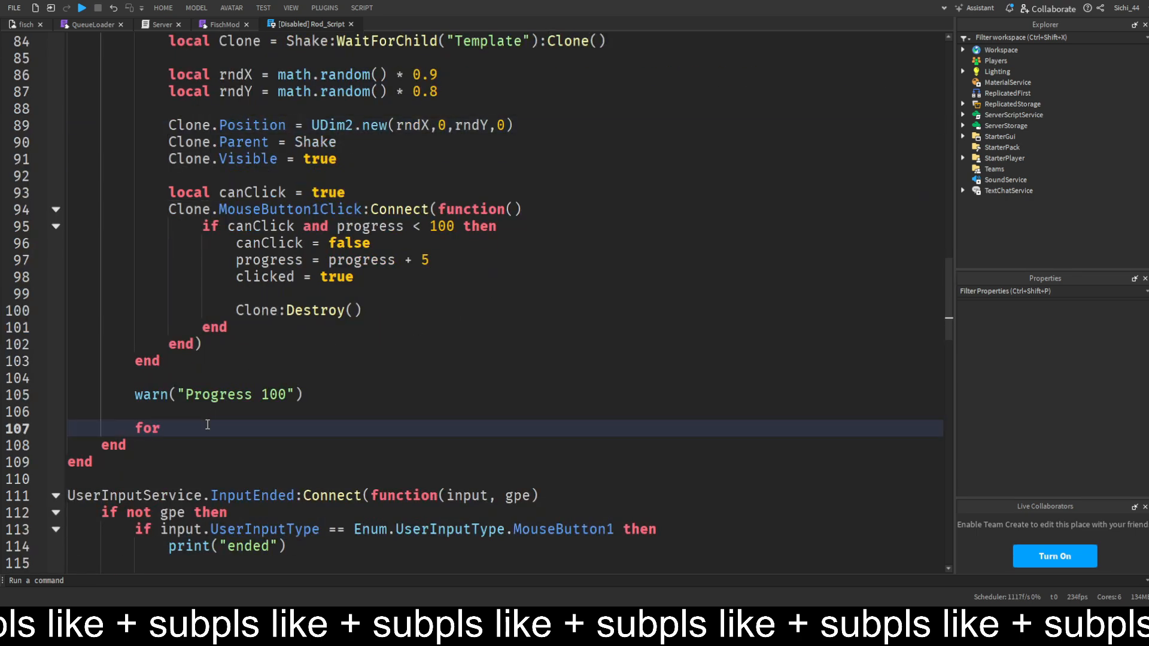
{"action": "type", "text": "_,"}
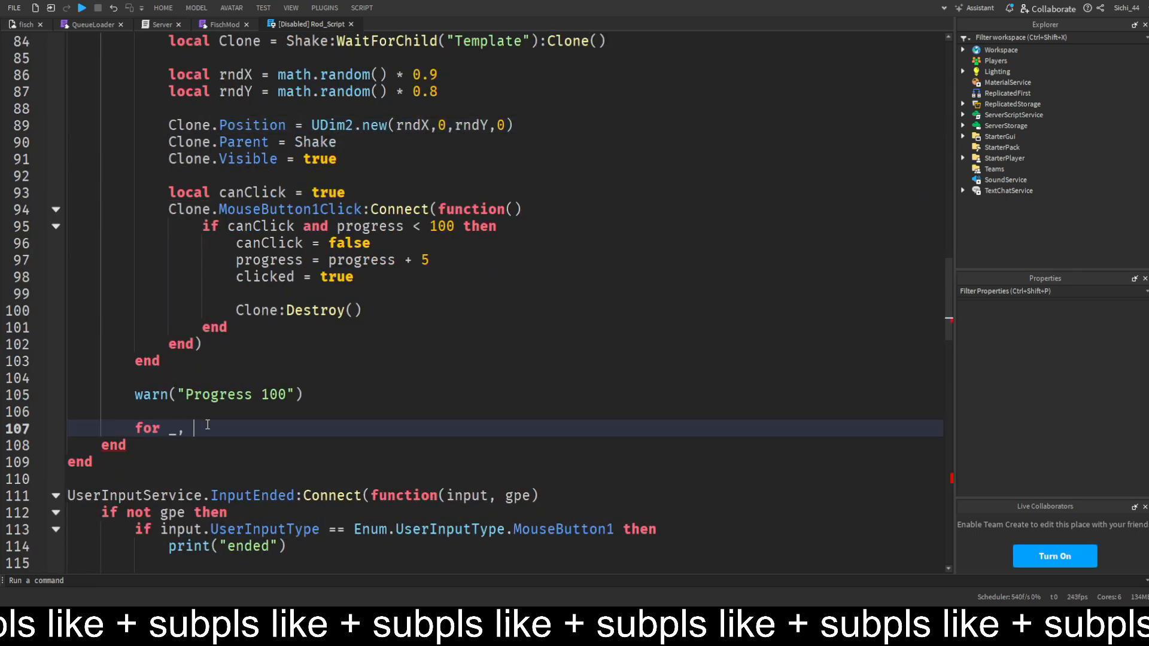
{"action": "type", "text": "clone in"}
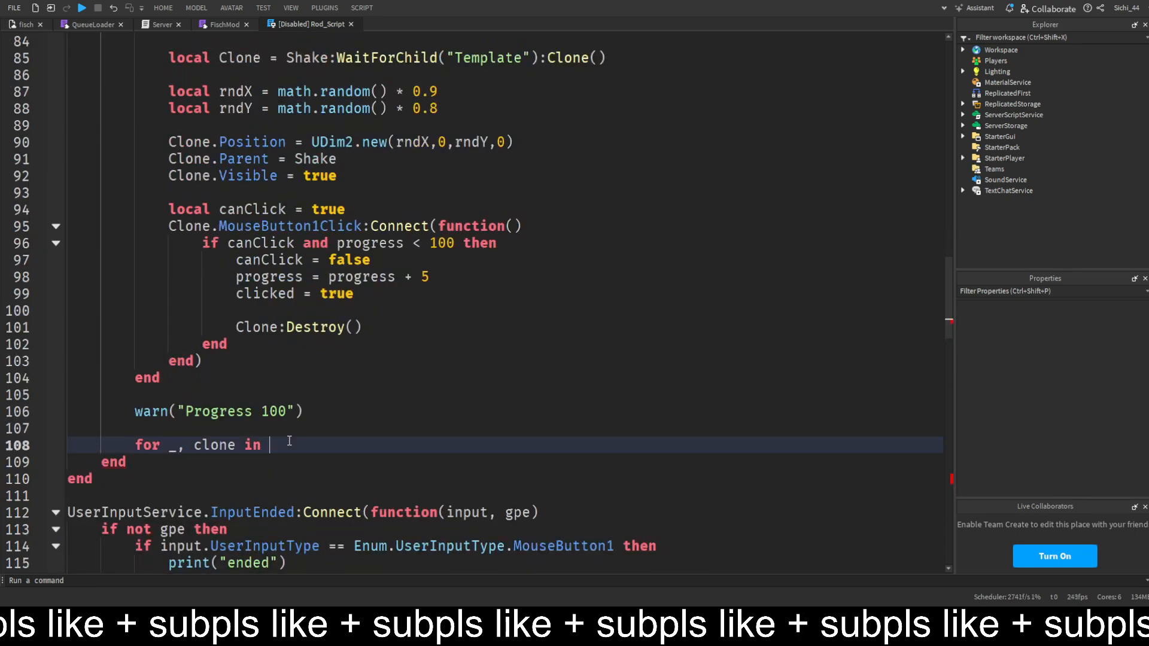
{"action": "type", "text": "shared"}
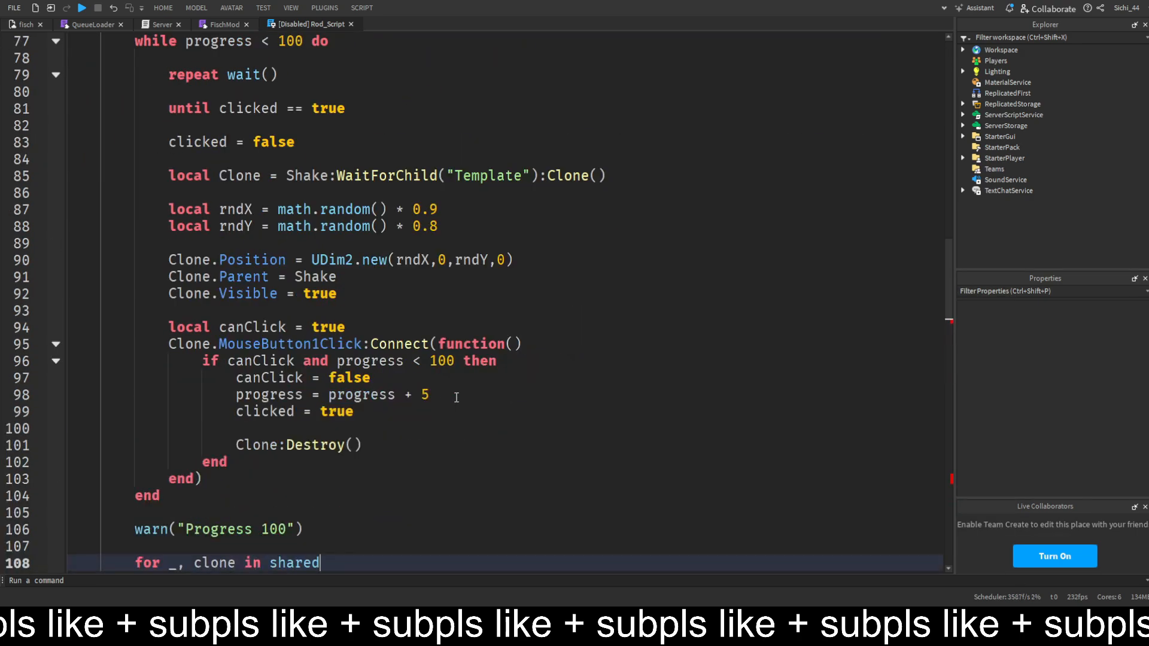
{"action": "type", "text": "Shake:GetChildren() do"}
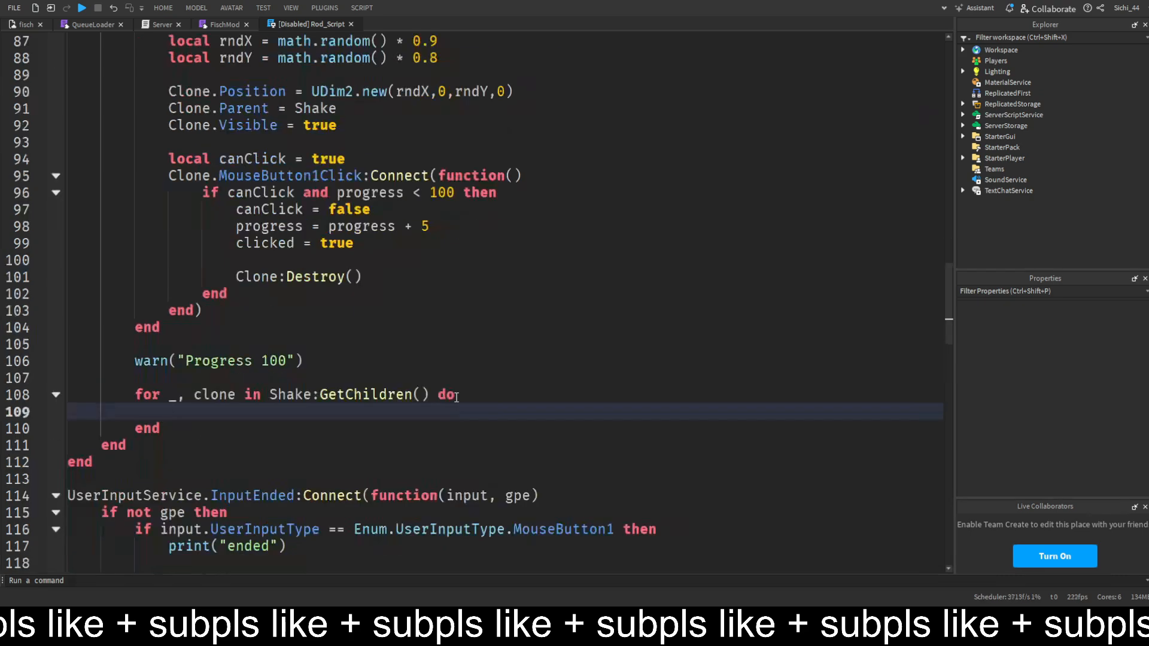
{"action": "type", "text": "if clone"}
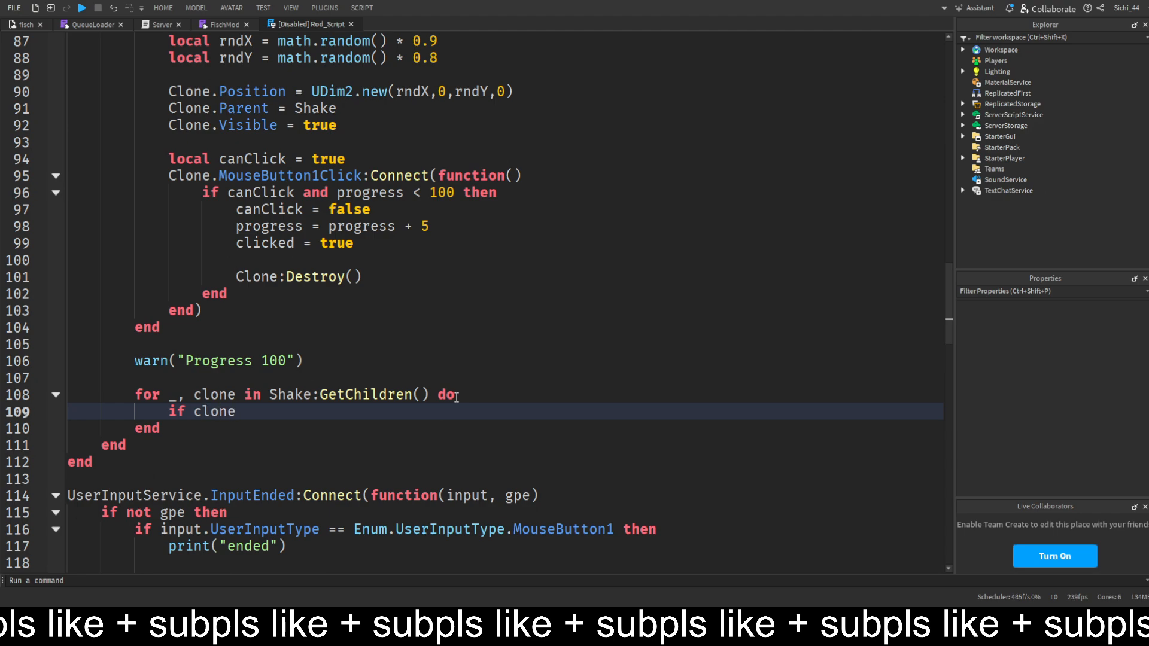
{"action": "type", "text": ":"}
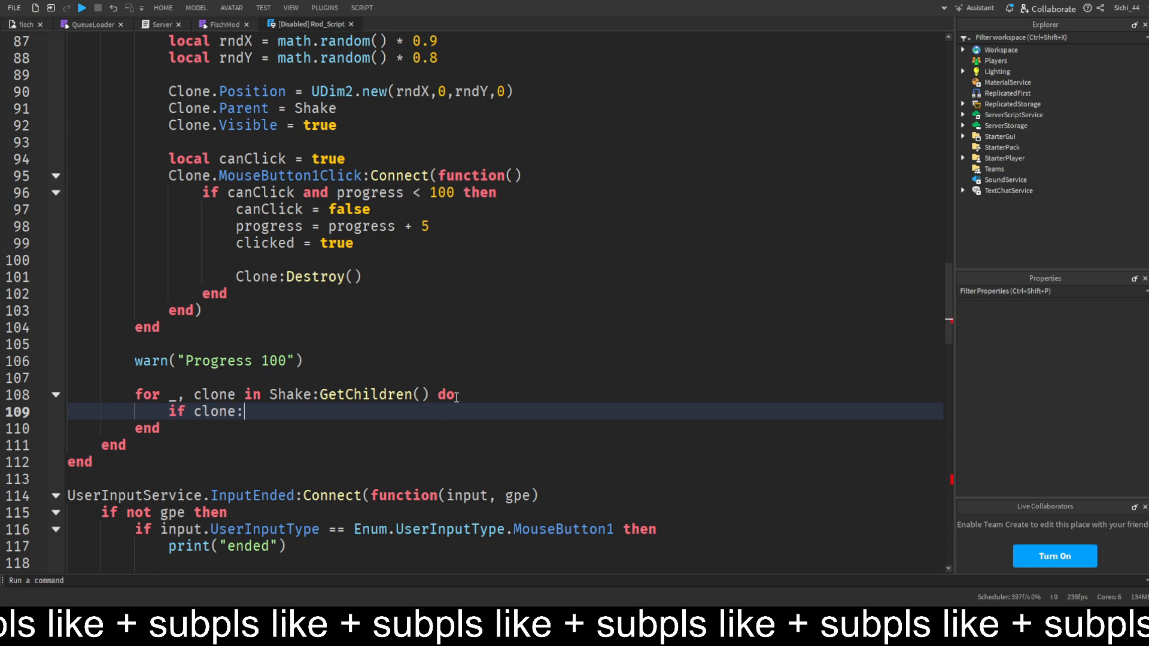
{"action": "type", "text": "IsA(\"\")"}
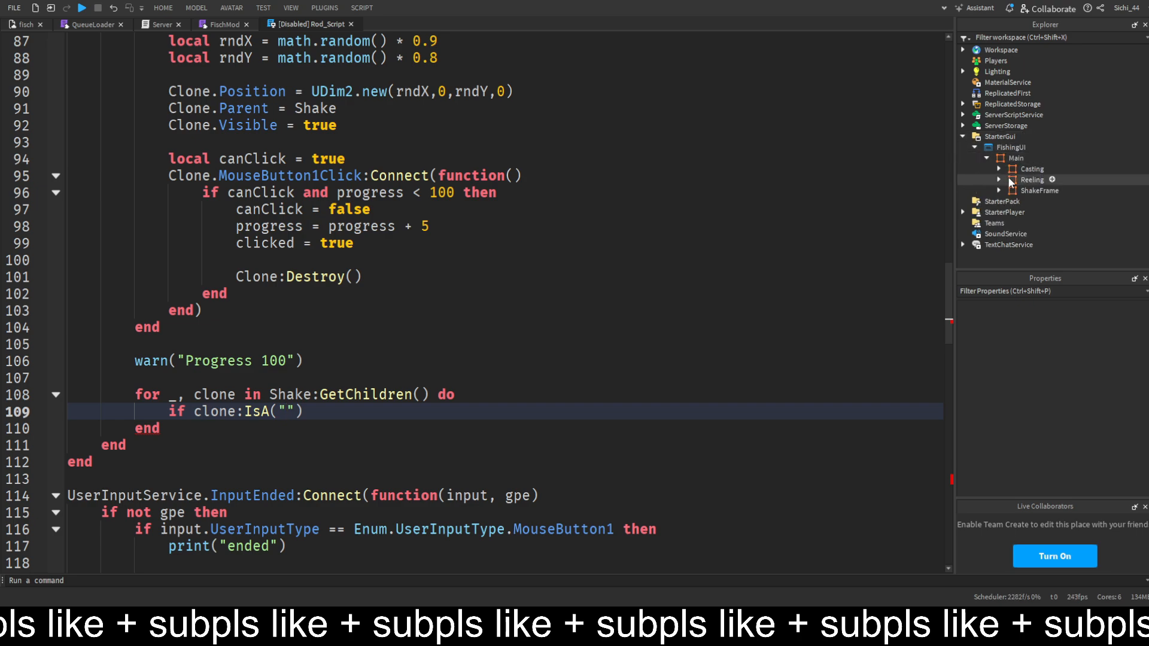
Complete the check: clone:IsA("ImageButton") and clone.Name == "Template" skips the template.
{"action": "left_click", "coordinate": [998, 190]}
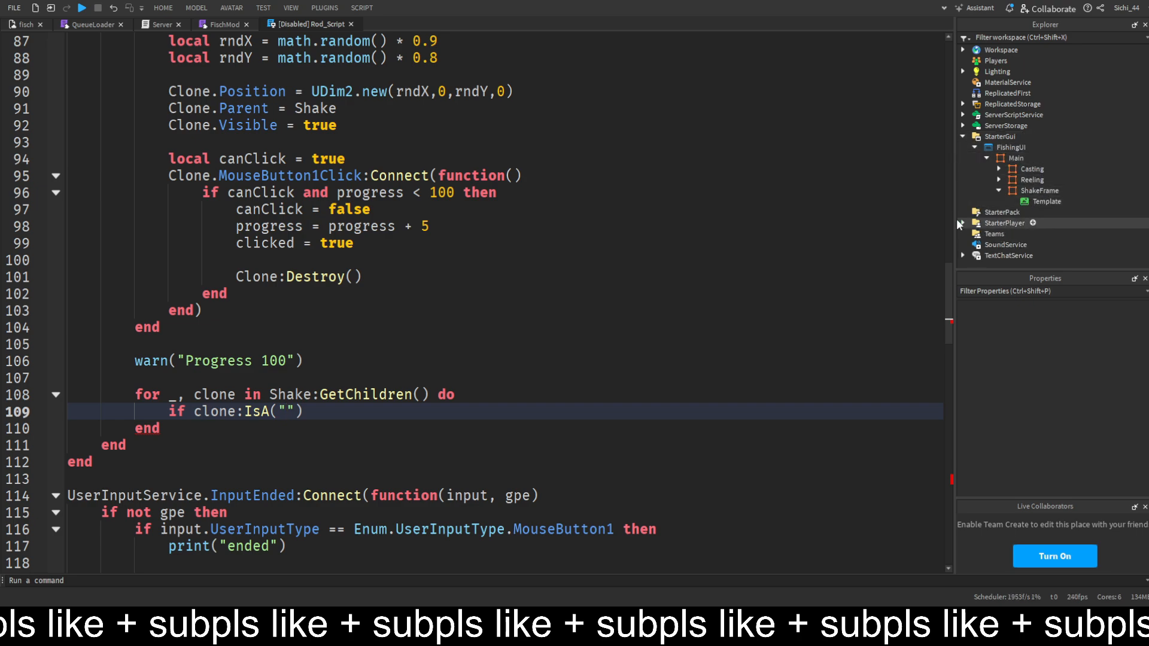
{"action": "left_click", "coordinate": [291, 411]}
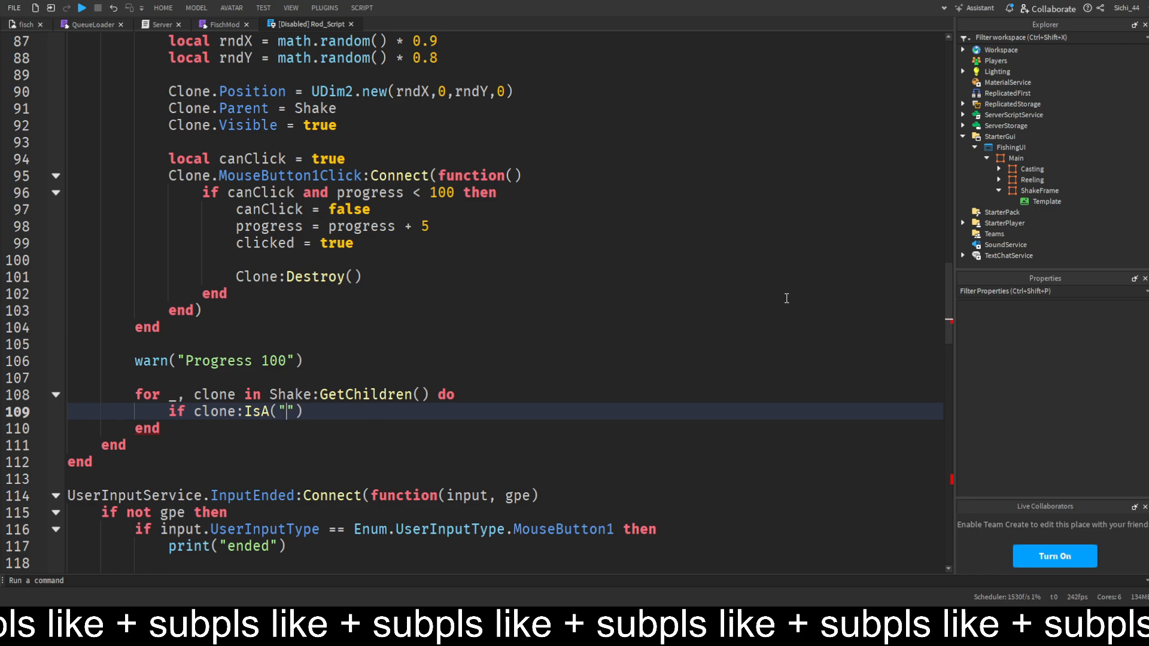
{"action": "type", "text": "ima"}
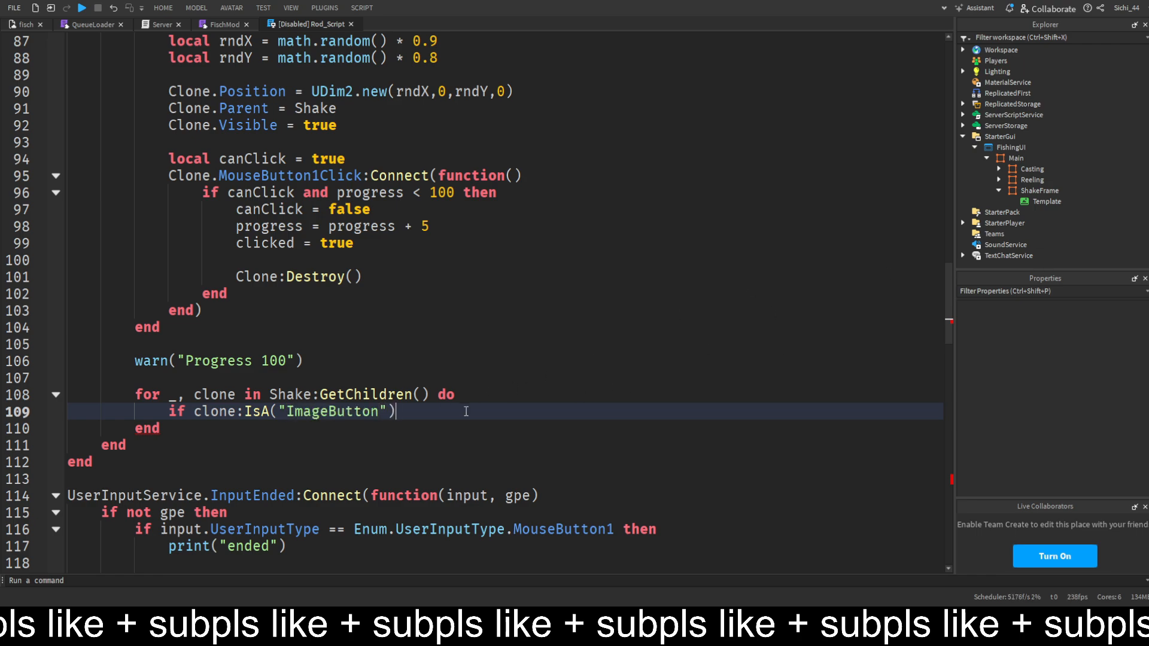
{"action": "type", "text": "and clone"}
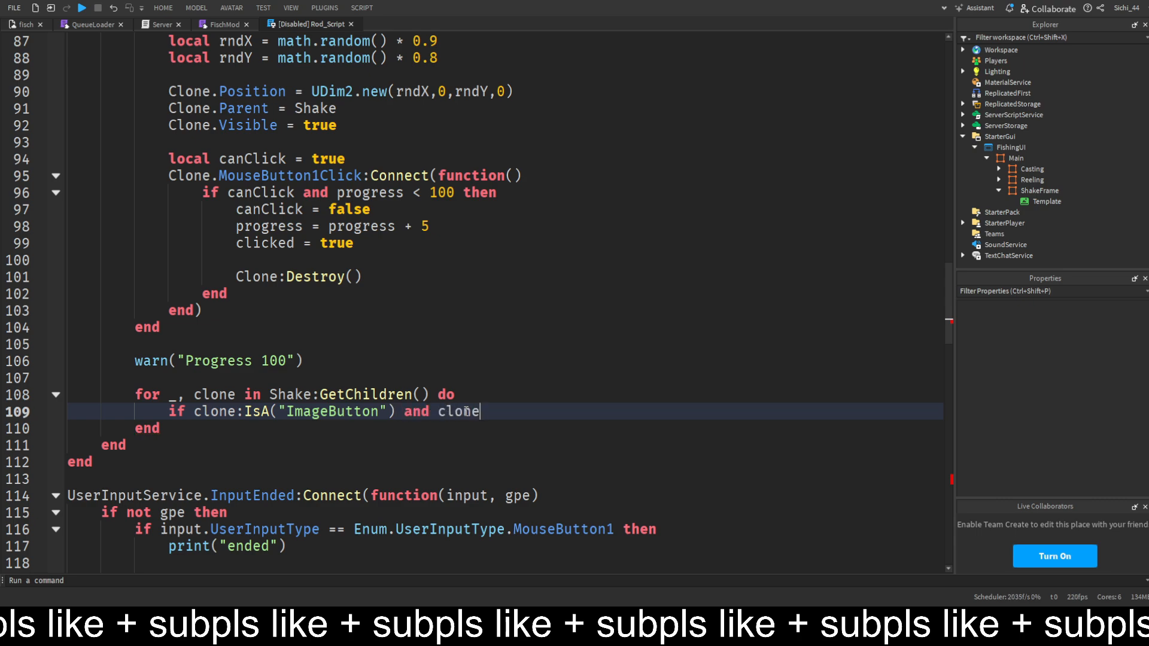
{"action": "type", "text": ".Name =="}
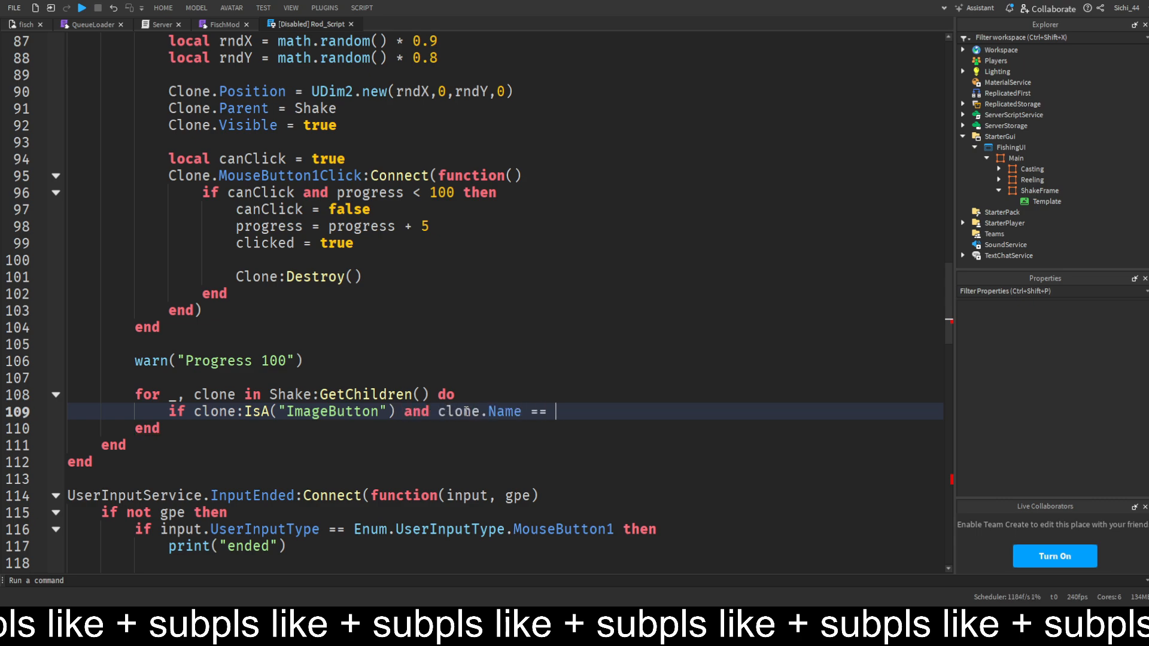
{"action": "type", "text": "\"Template\" then"}
{"action": "type", "text": "continue"}
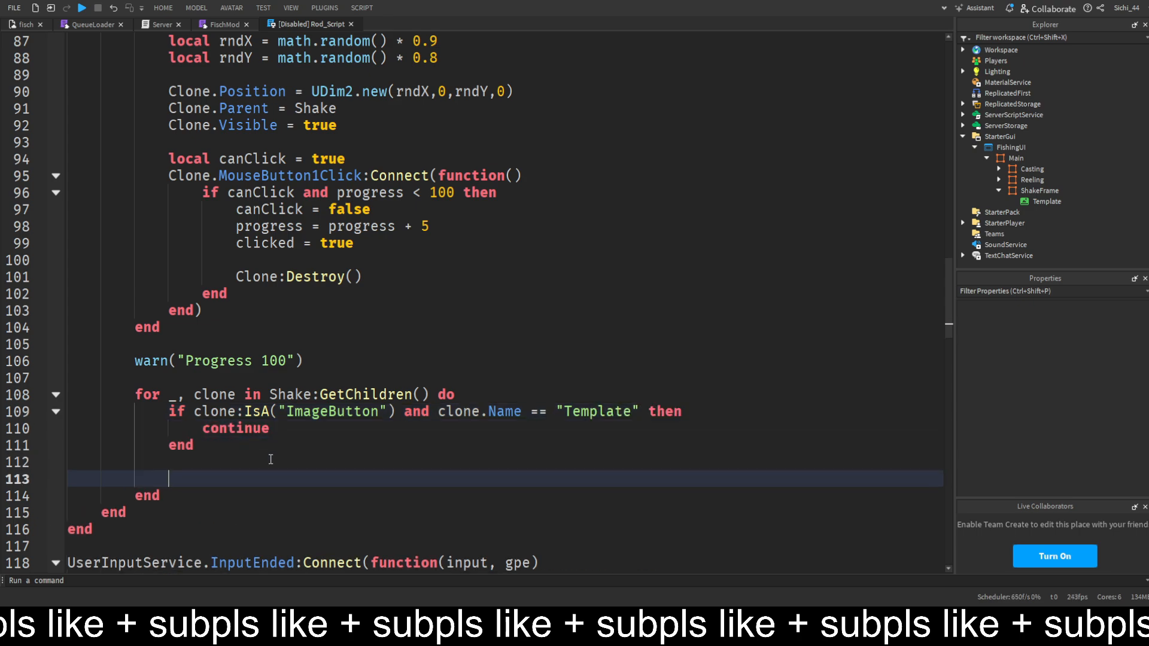
Destroy the other clones and warn 'moving on to phase 3'.
{"action": "type", "text": "clone:Destroy()"}
{"action": "type", "text": "warn((\""}
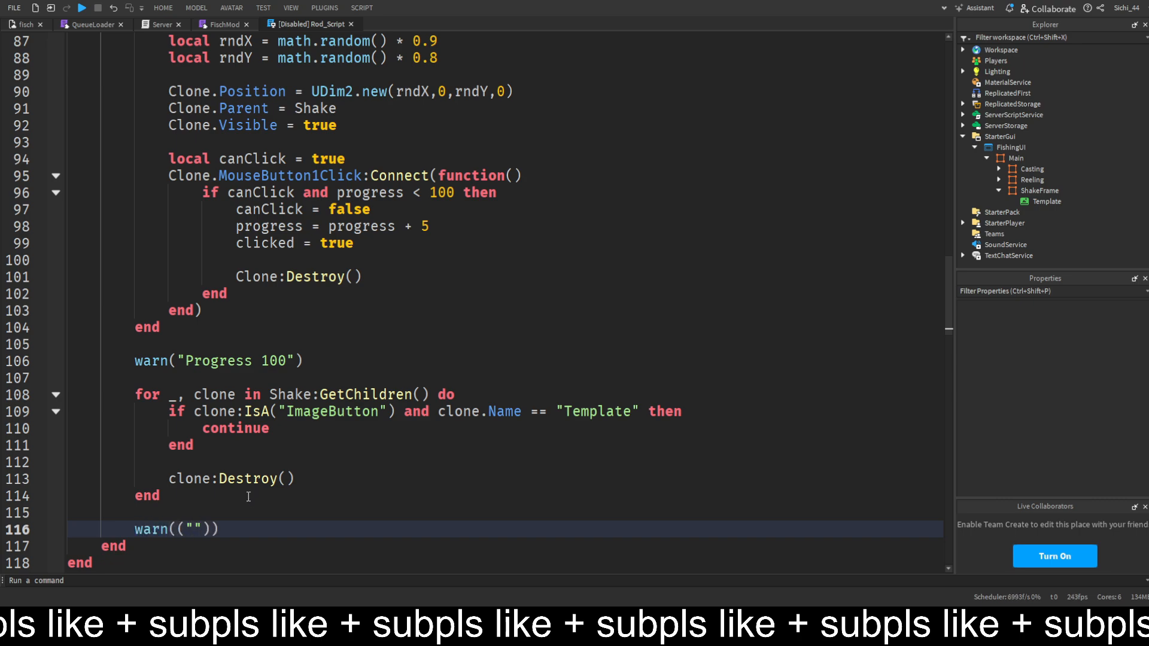
{"action": "type", "text": "moving"}
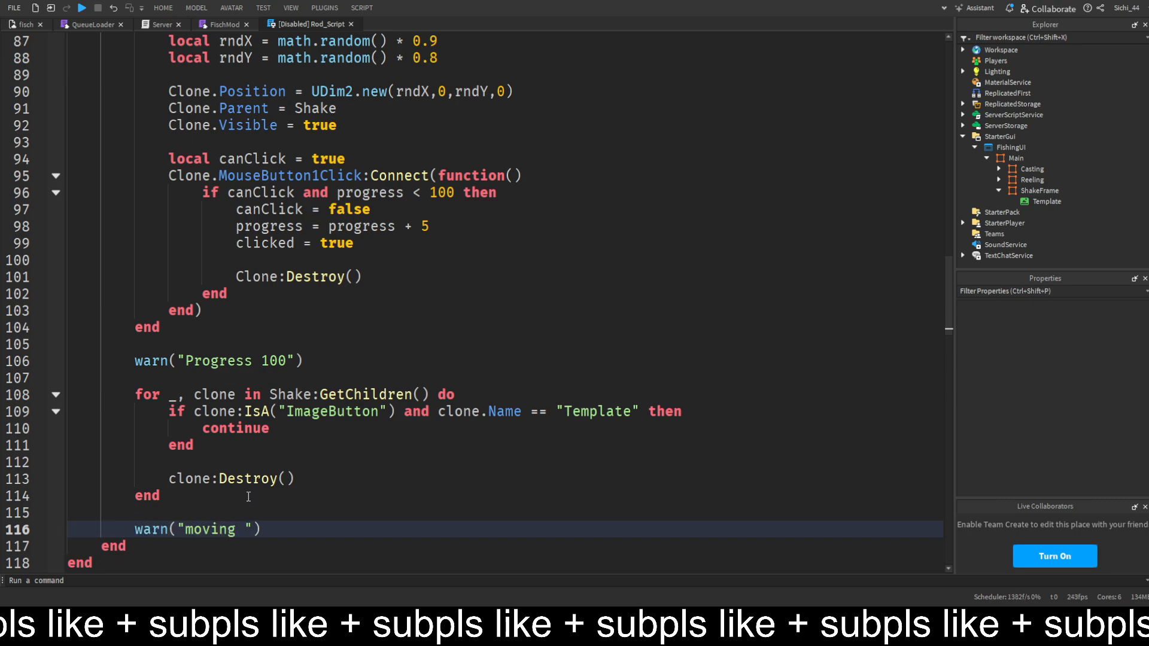
{"action": "type", "text": "on to phas"}
{"action": "type", "text": "Clone.Name"}
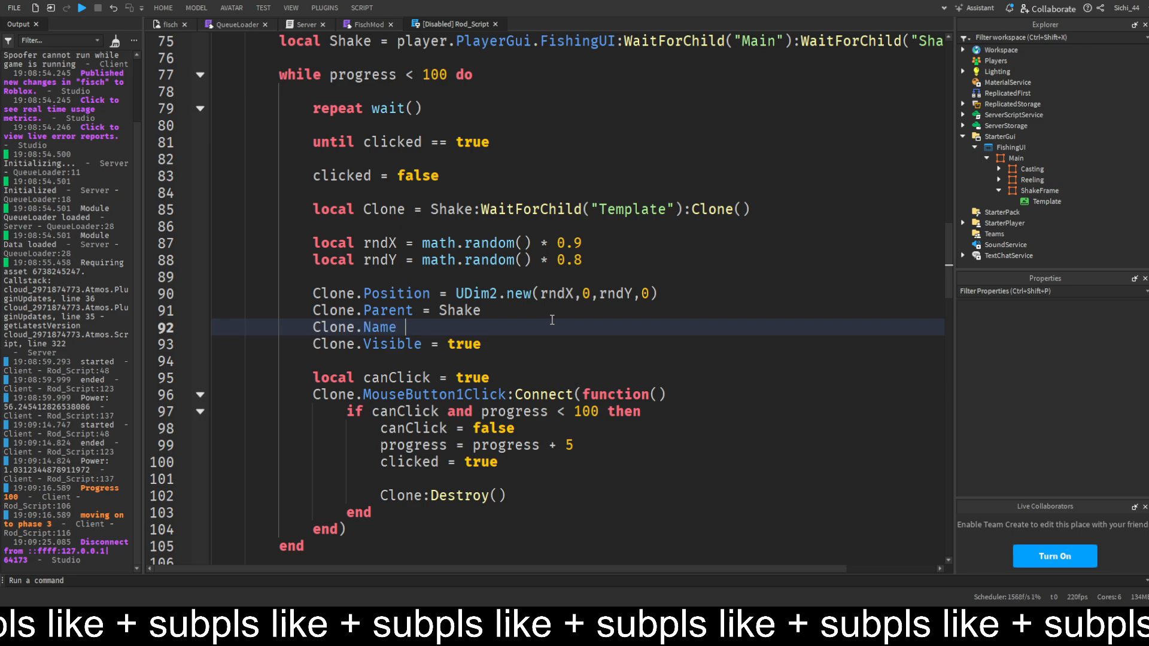
Set each shake clone's Name to "Clone" plus progress under Clone.Parent.
{"action": "type", "text": "= \"Clo\""}
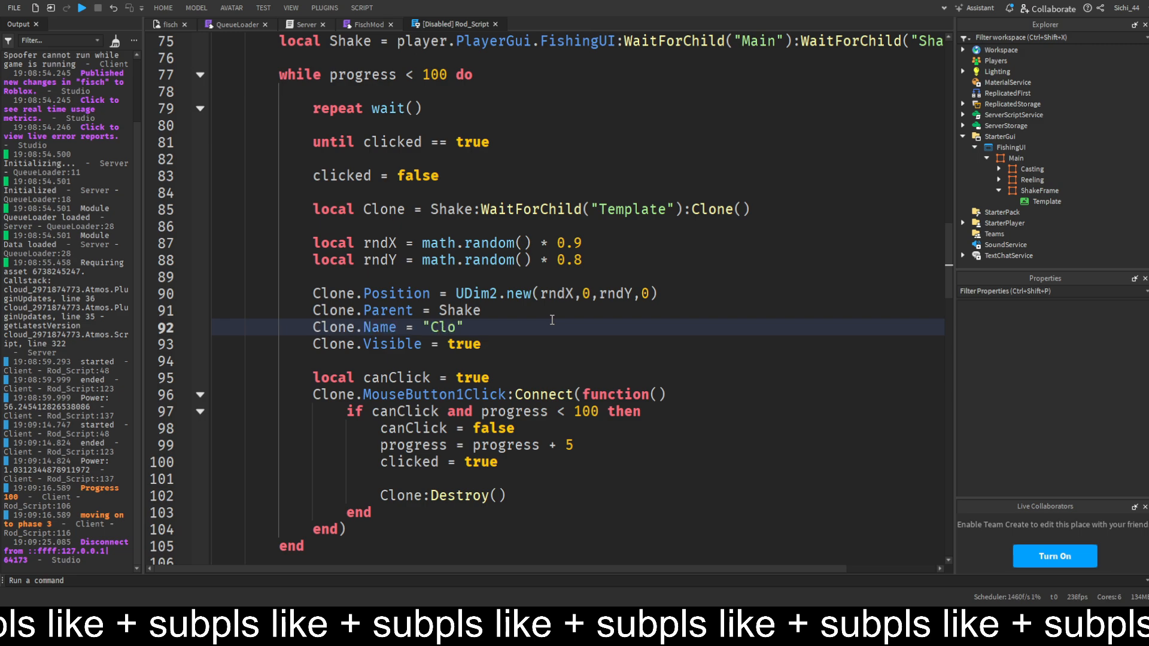
{"action": "type", "text": "ne"}
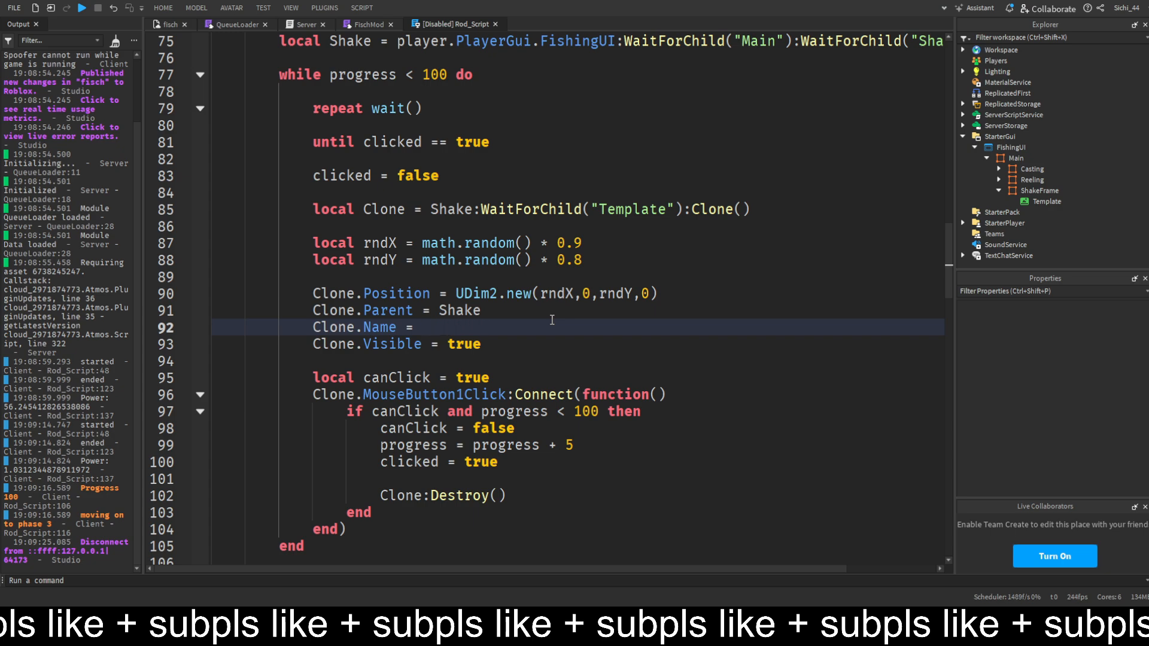
{"action": "type", "text": "progress"}
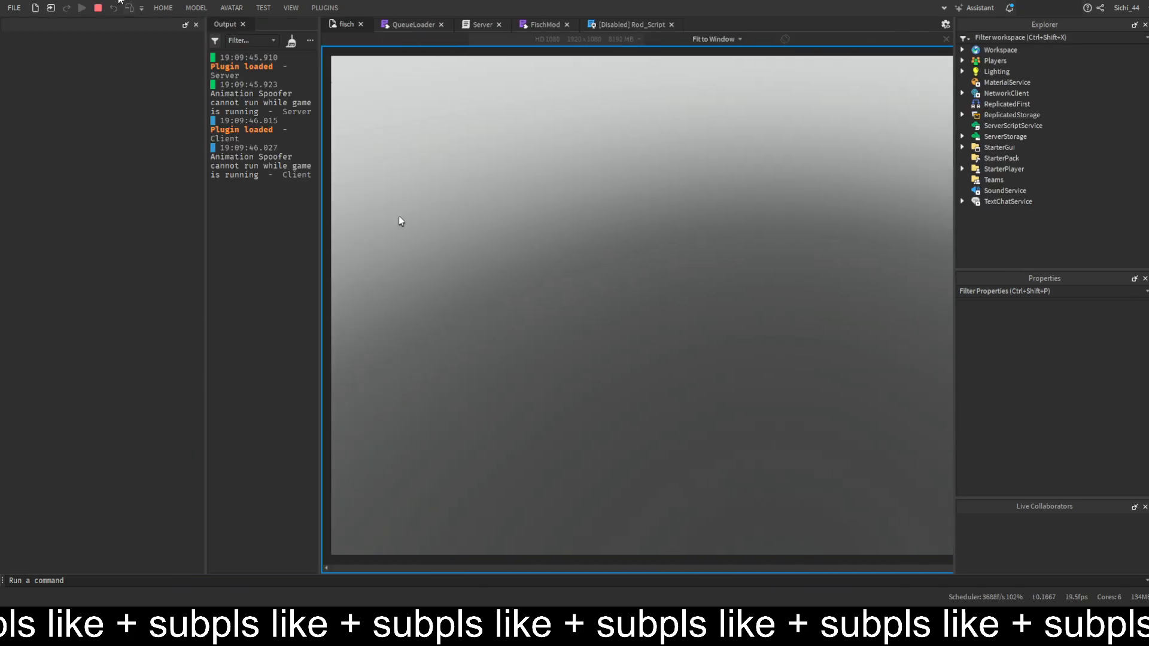
Inspect Players > player > PlayerGui > FishingUI during the playtest, cast the rod, then stop.
{"action": "left_click", "coordinate": [82, 8]}
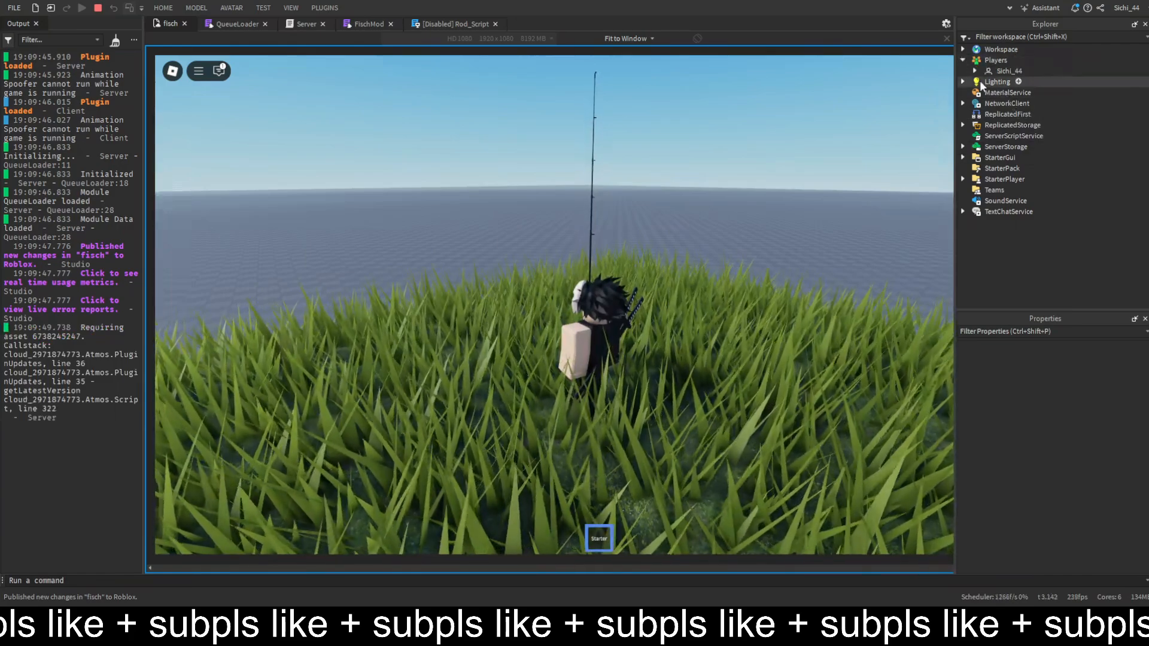
{"action": "left_click", "coordinate": [976, 70]}
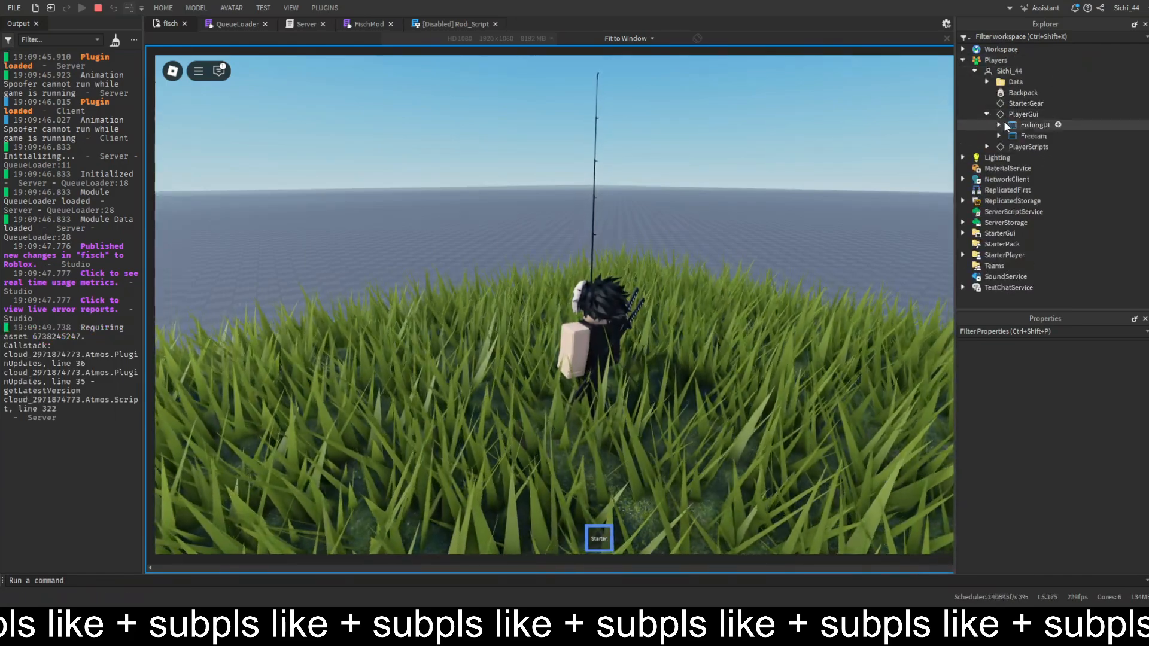
{"action": "left_click", "coordinate": [997, 124]}
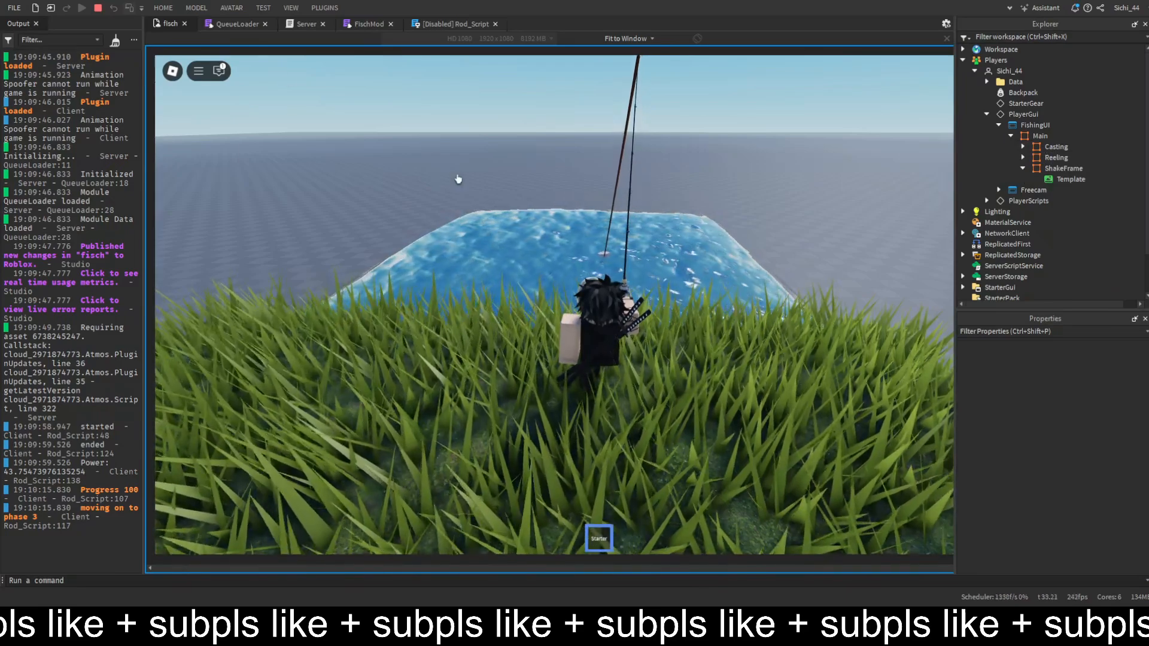
{"action": "left_click", "coordinate": [99, 8]}
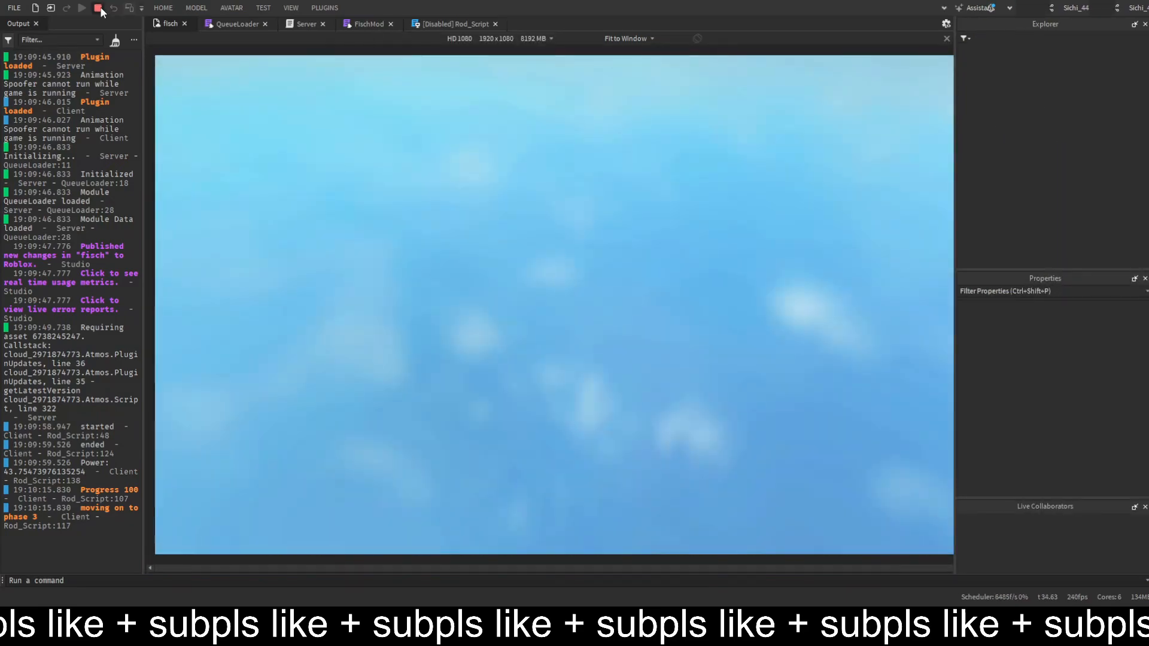
{"action": "left_click", "coordinate": [99, 7]}
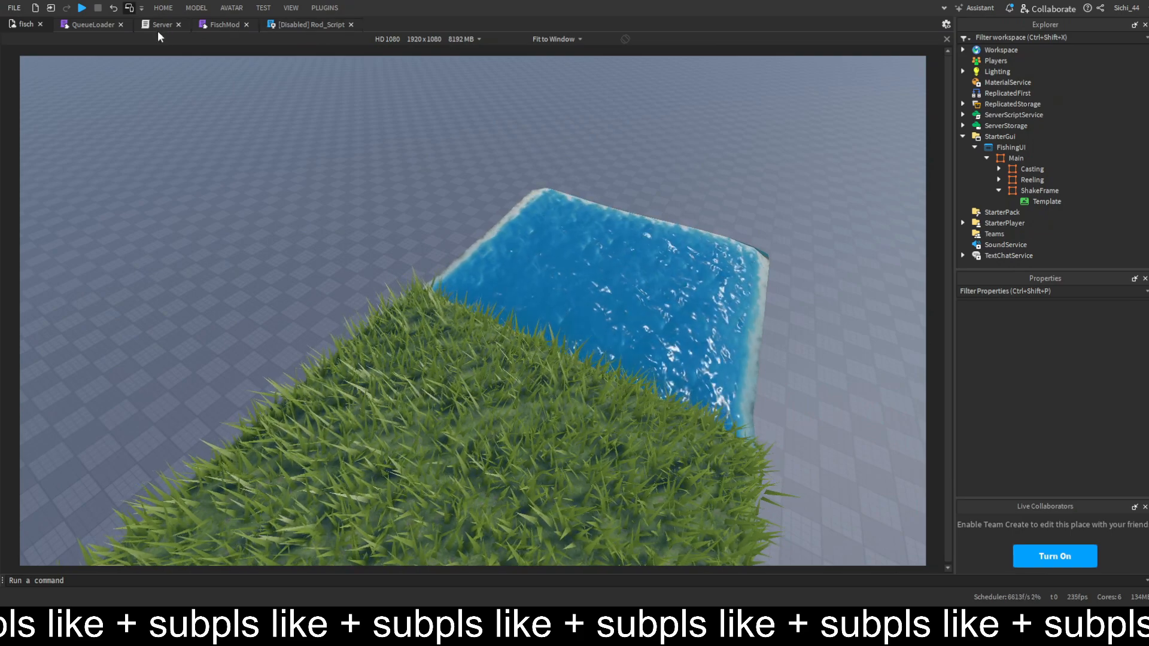
In Server's playerAdded, write local loaded = QueueLoader.Initialize(player) after the Character line.
{"action": "left_click", "coordinate": [159, 24]}
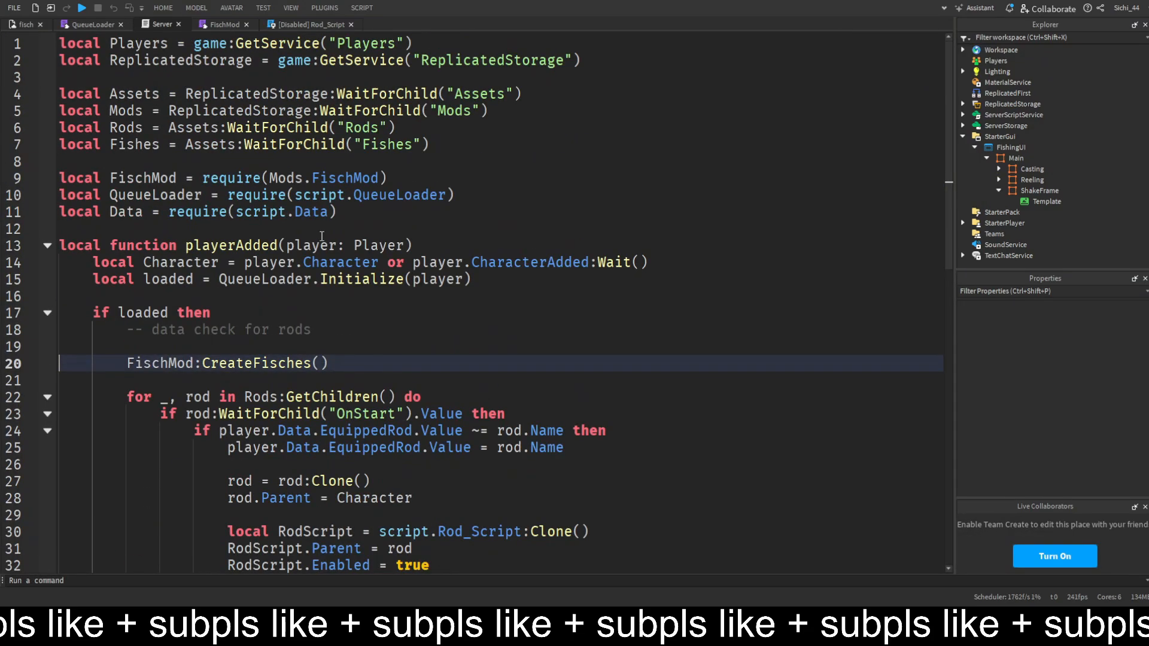
{"action": "left_click", "coordinate": [155, 194]}
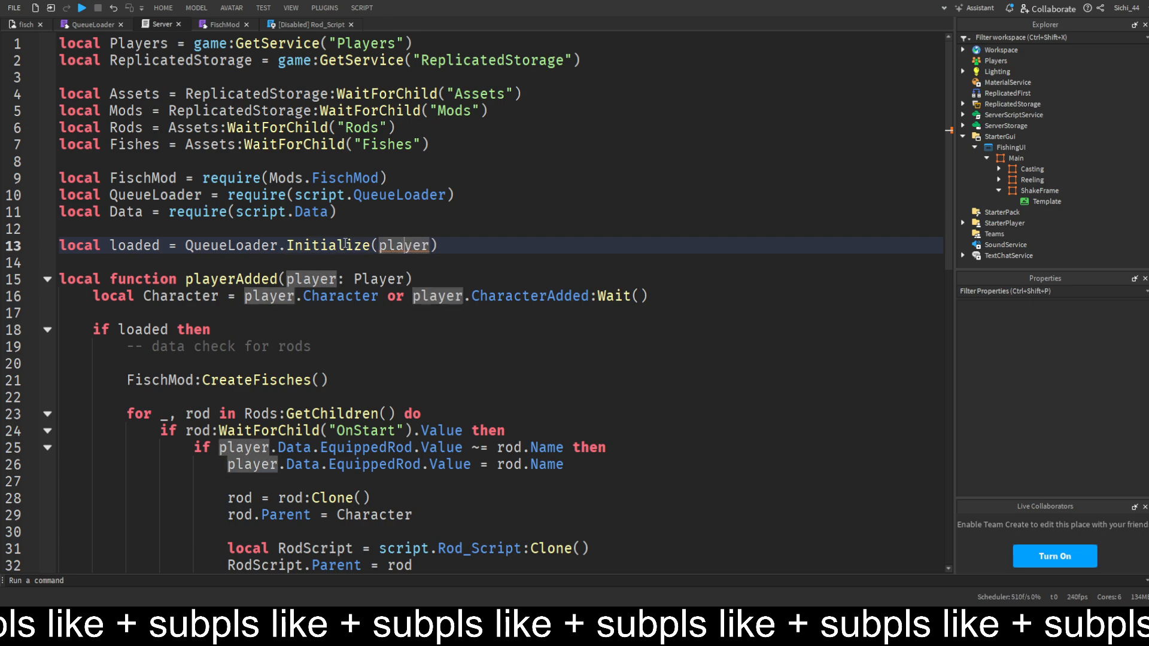
{"action": "key", "text": "Backspace"}
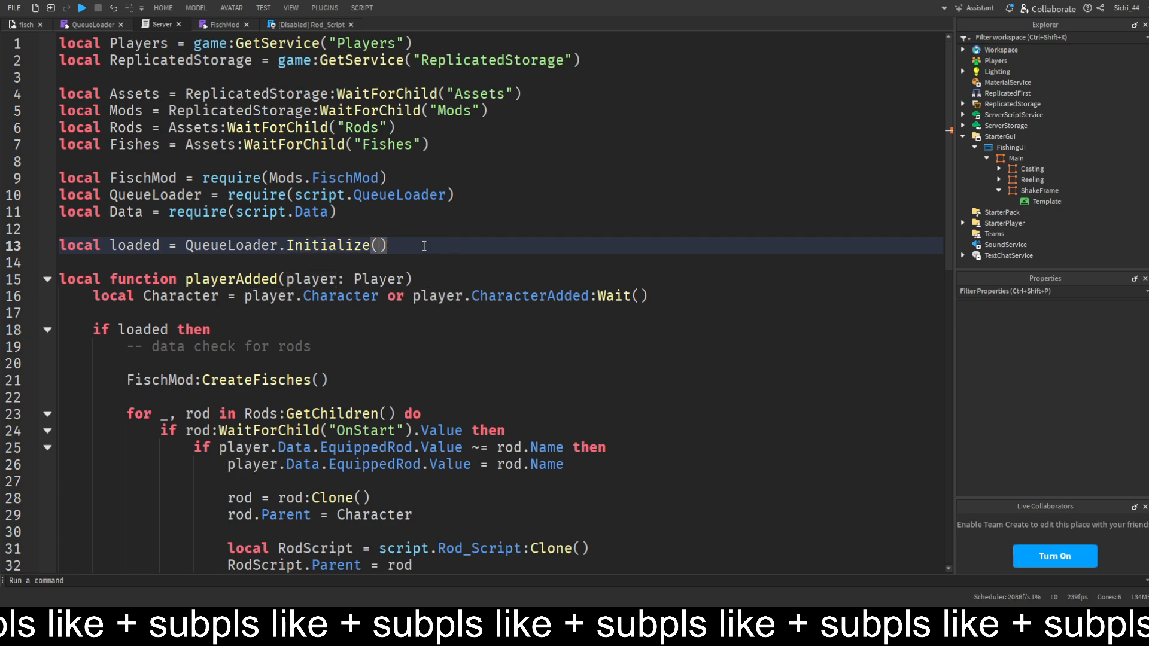
{"action": "mouse_move", "coordinate": [600, 136]}
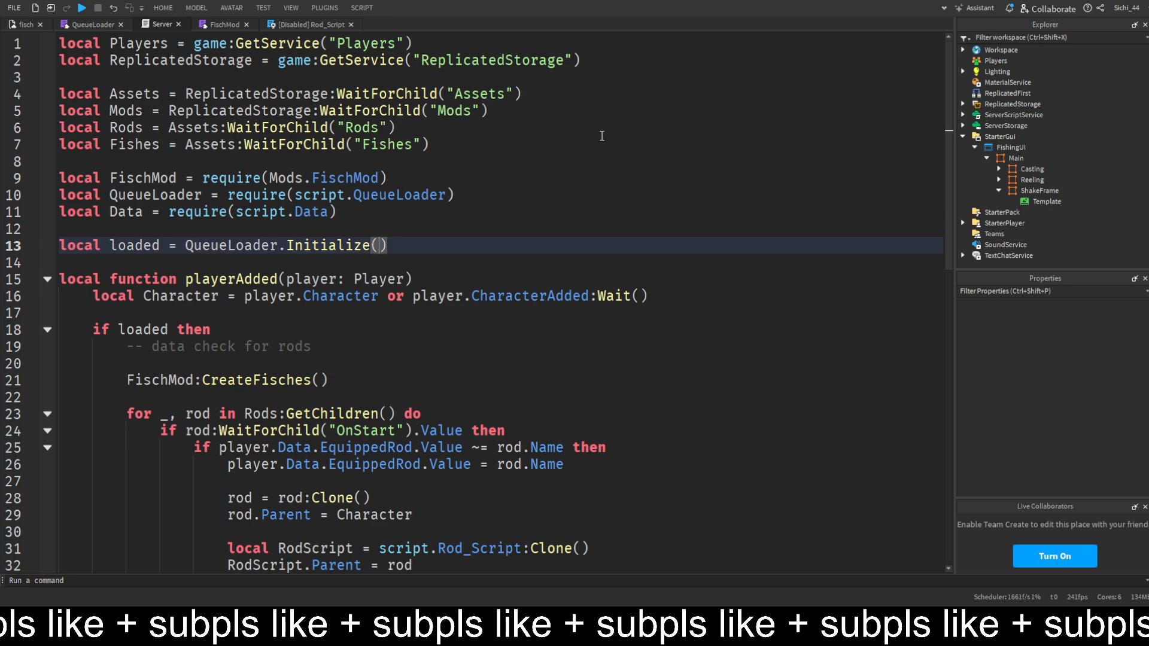
{"action": "left_click", "coordinate": [91, 24]}
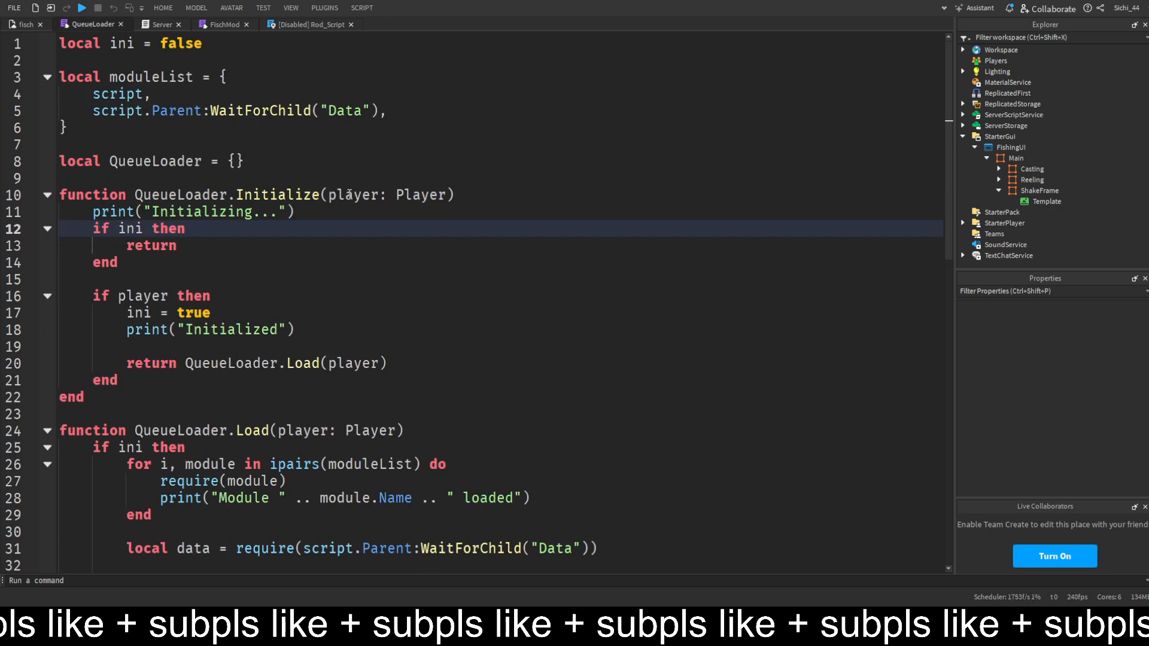
{"action": "scroll", "scroll_direction": "down", "scroll_amount": 3}
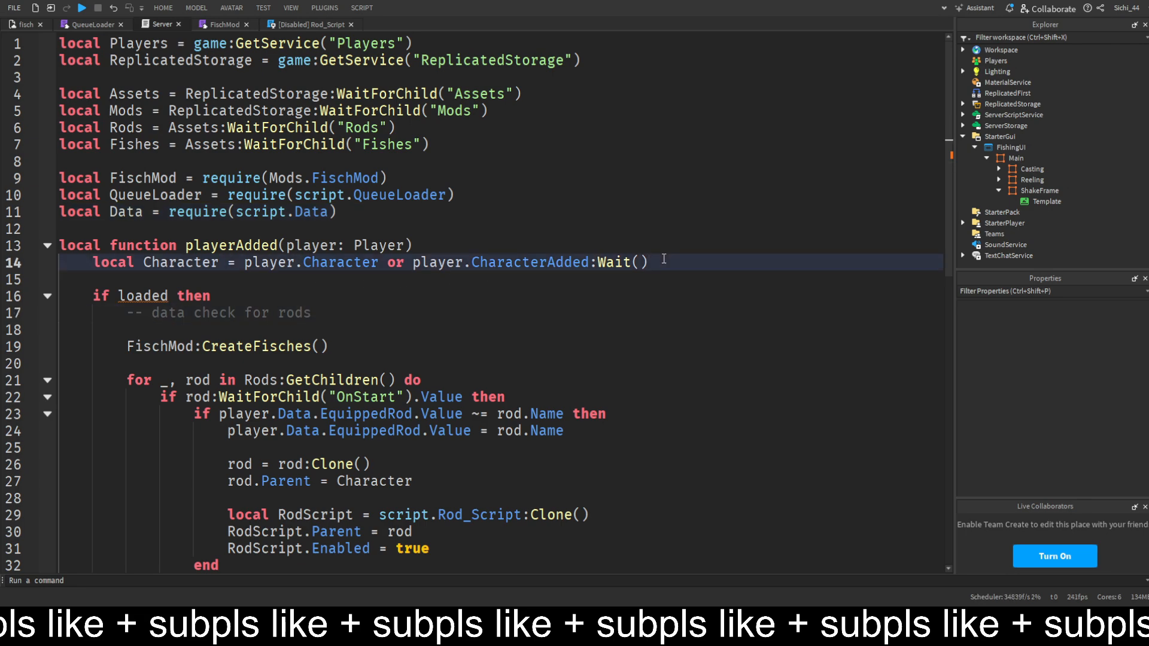
{"action": "type", "text": "local loaded = QueueLoader.Initialize()"}
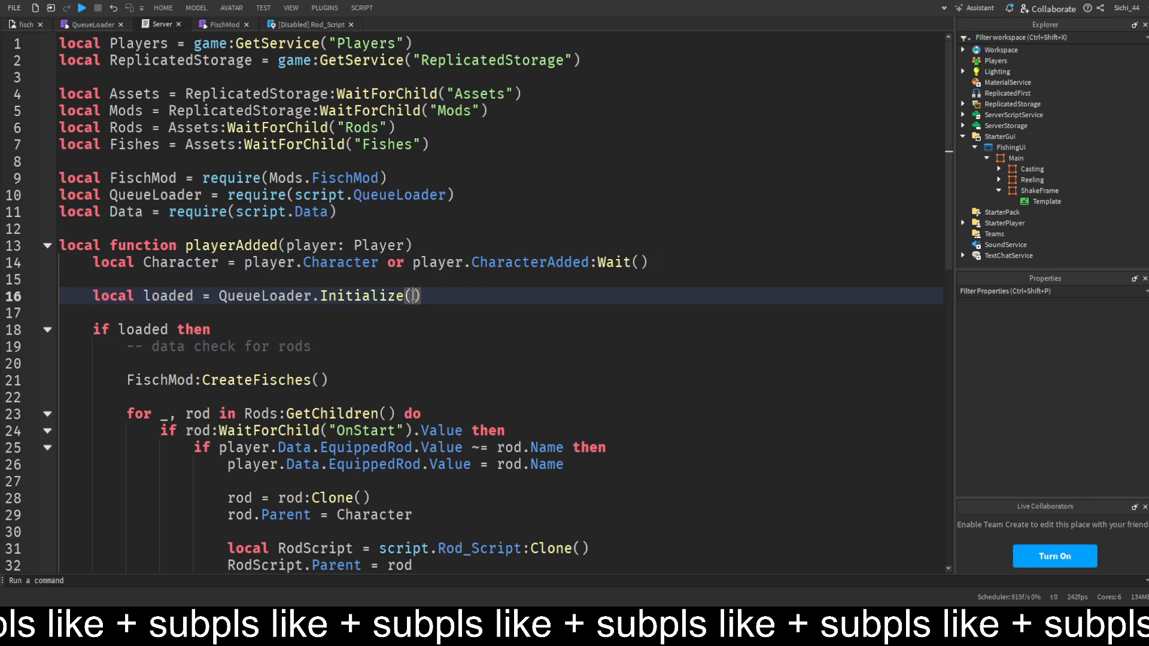
{"action": "type", "text": "player"}
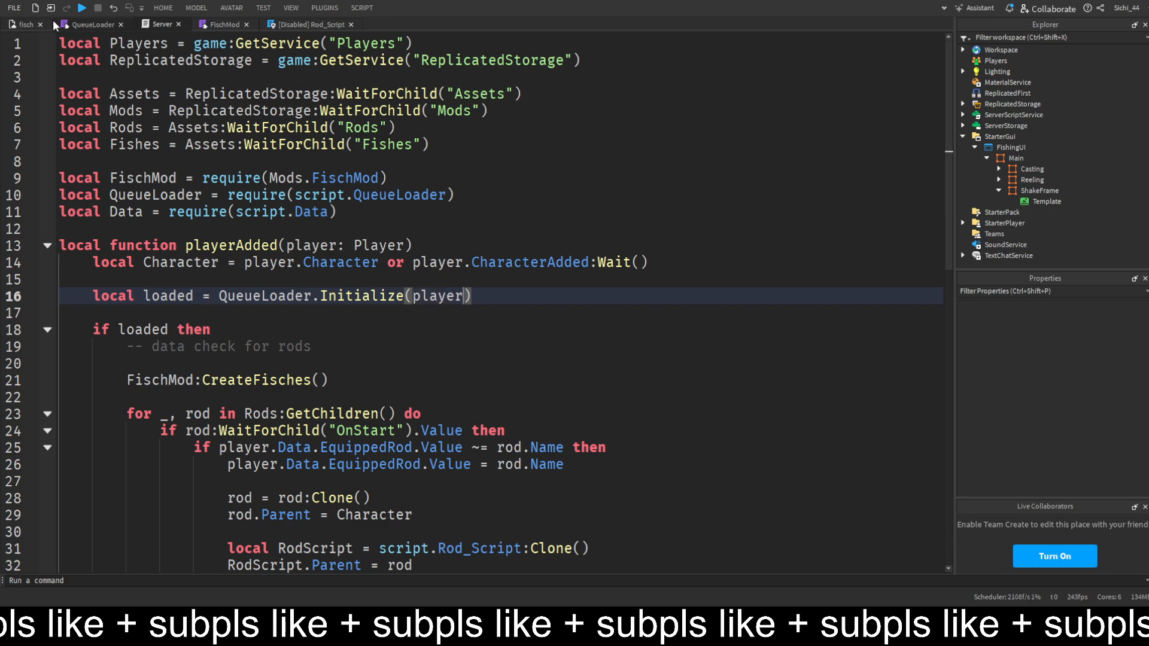
Compare the Server call with QueueLoader's Initialize function, ending in the QueueLoader module.
{"action": "left_click", "coordinate": [91, 23]}
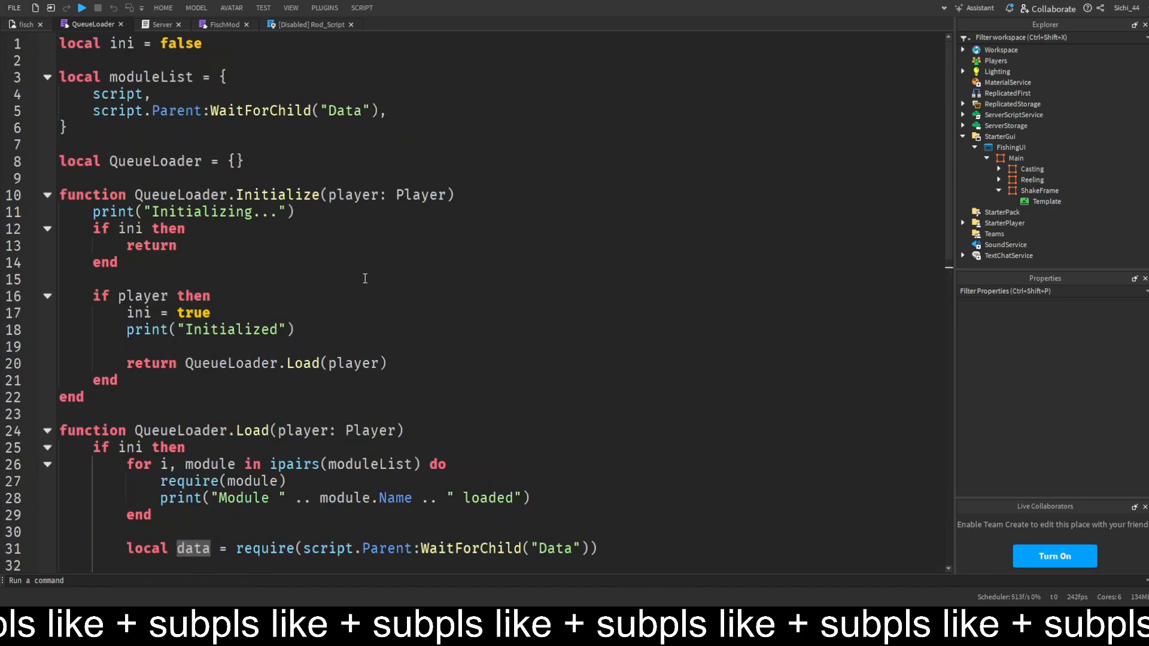
{"action": "left_click", "coordinate": [156, 24]}
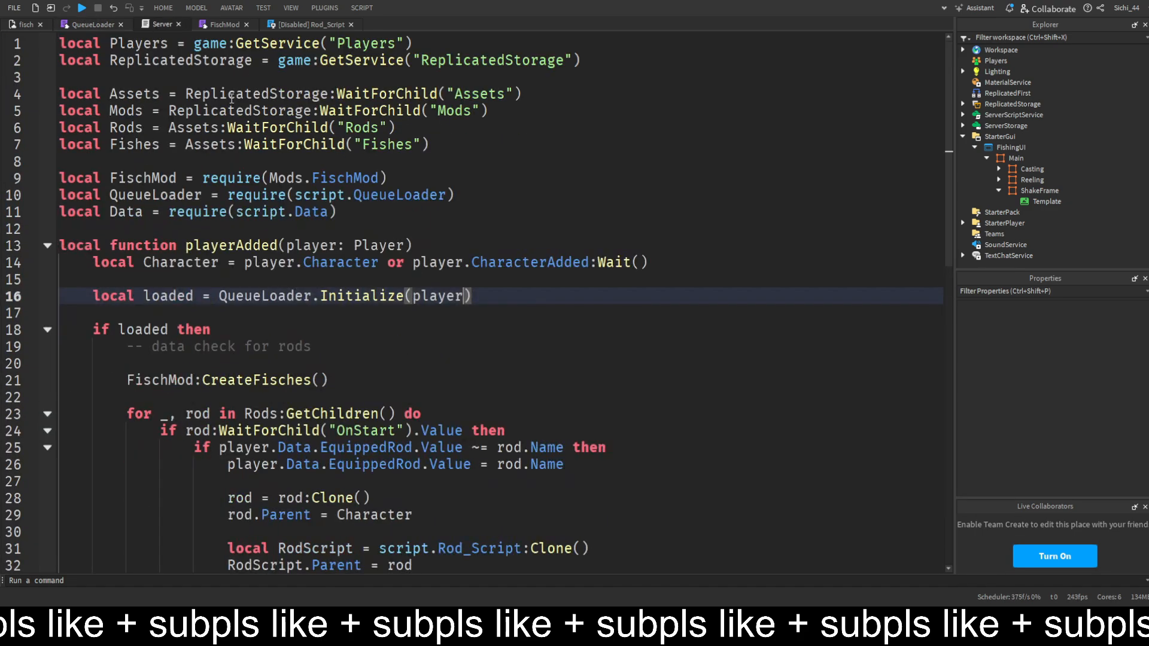
{"action": "scroll", "scroll_direction": "down", "scroll_amount": 3}
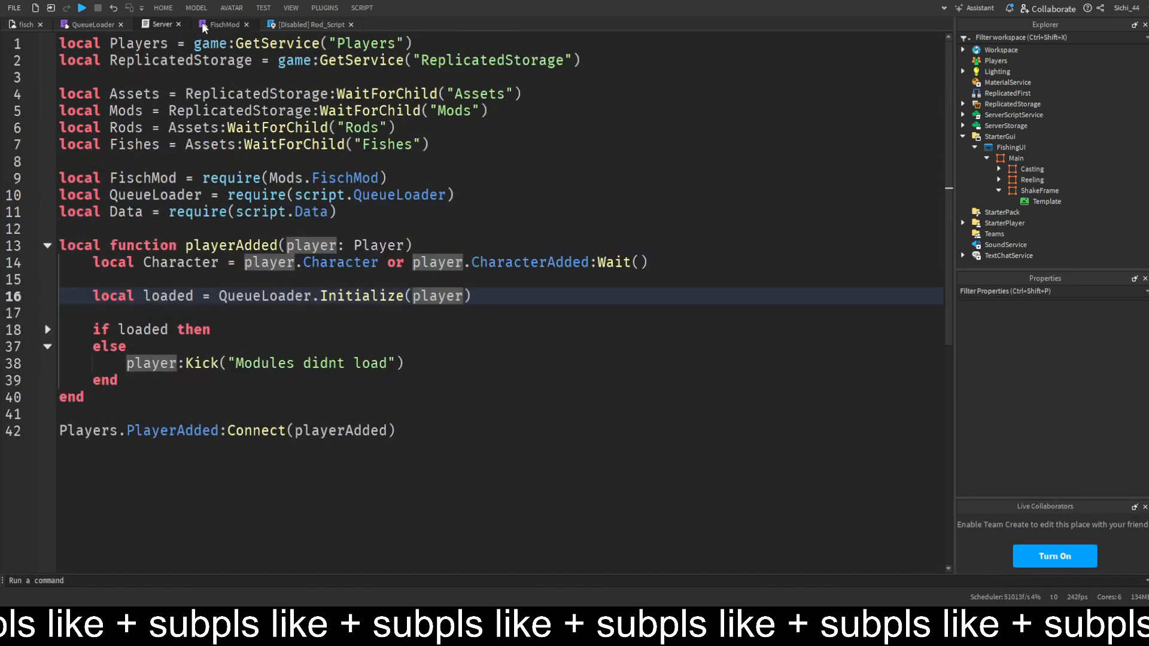
{"action": "left_click", "coordinate": [93, 24]}
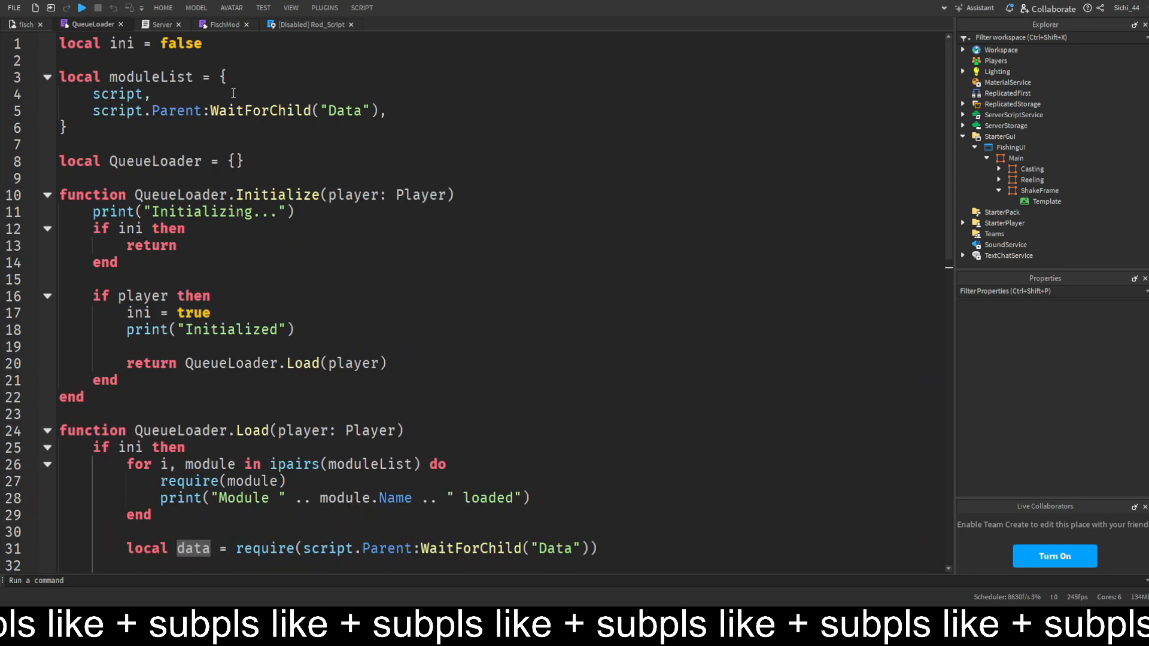
{"action": "scroll", "scroll_direction": "down", "scroll_amount": 3}
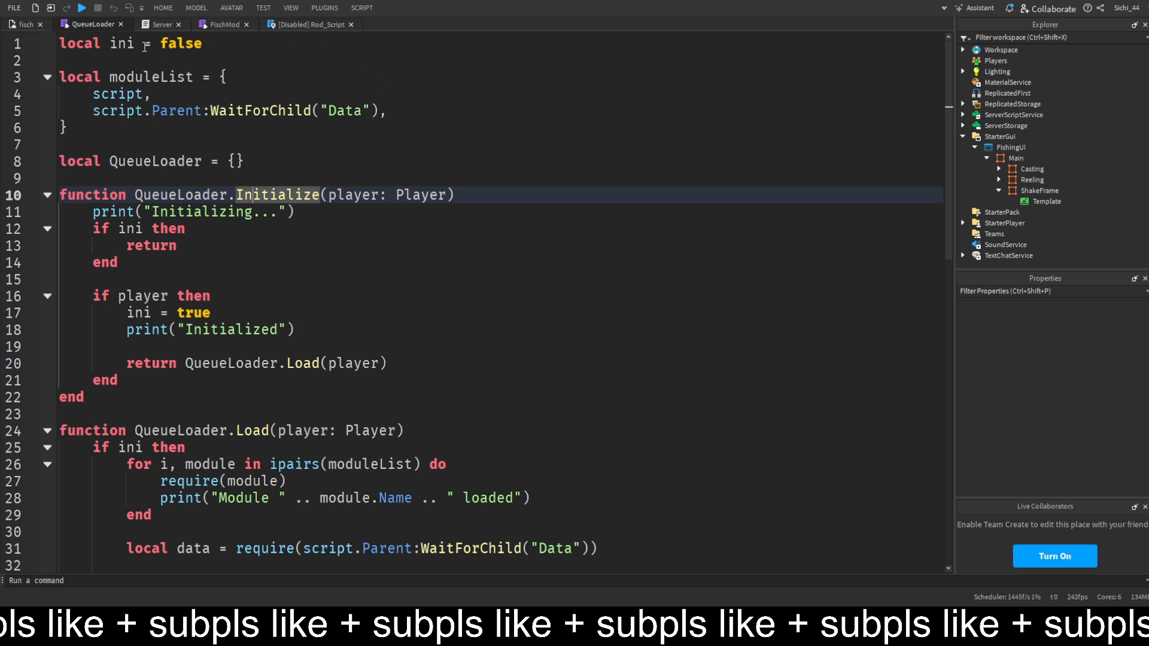
{"action": "double_click", "coordinate": [122, 43]}
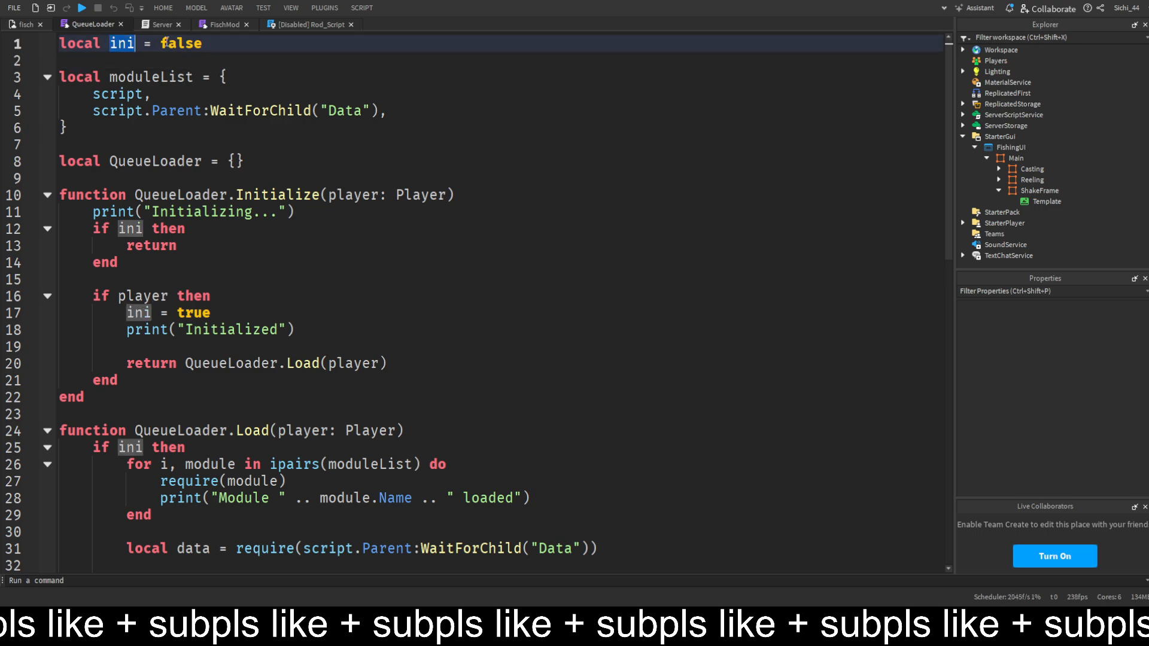
{"action": "scroll", "scroll_direction": "down", "scroll_amount": 3}
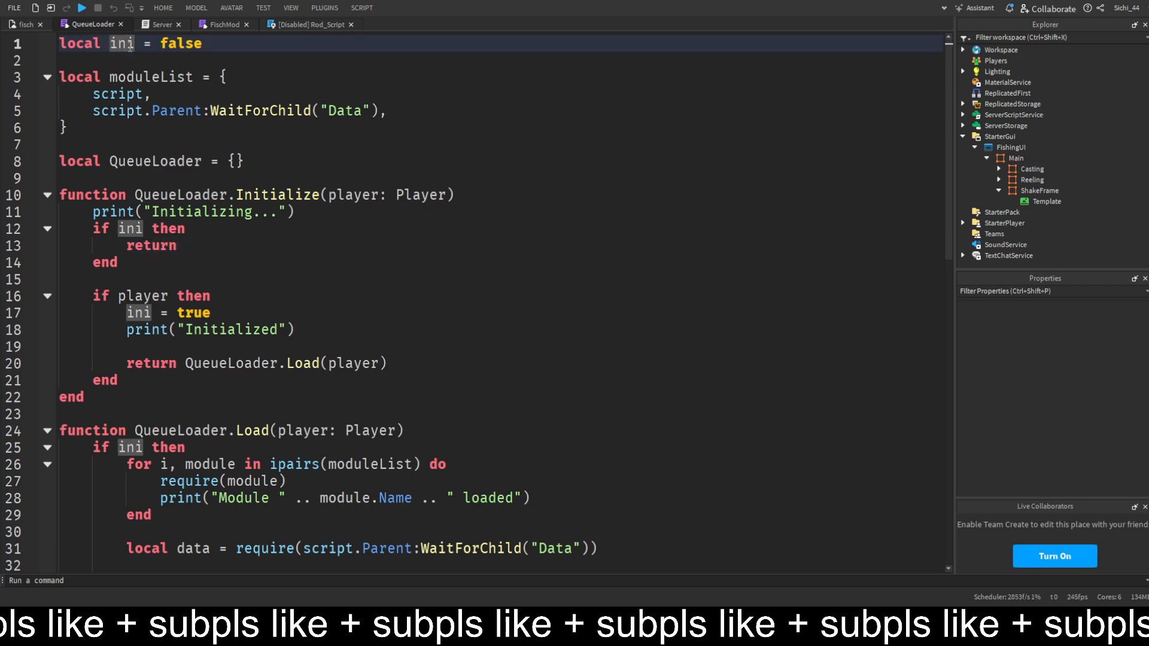
{"action": "left_click", "coordinate": [160, 24]}
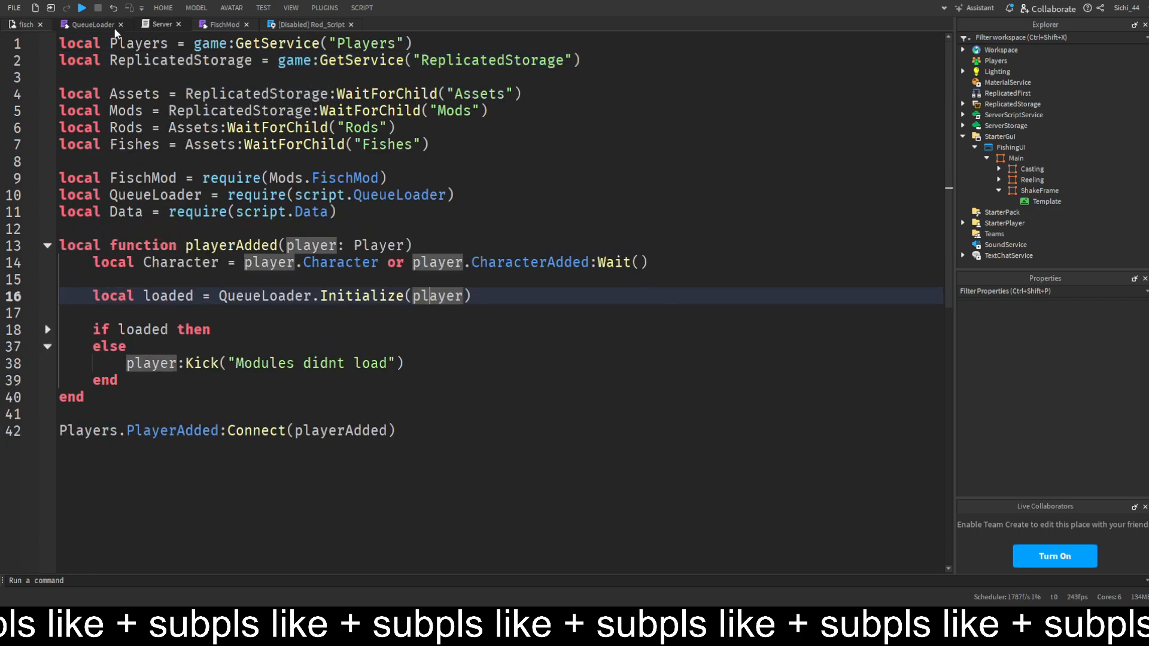
{"action": "left_click", "coordinate": [92, 24]}
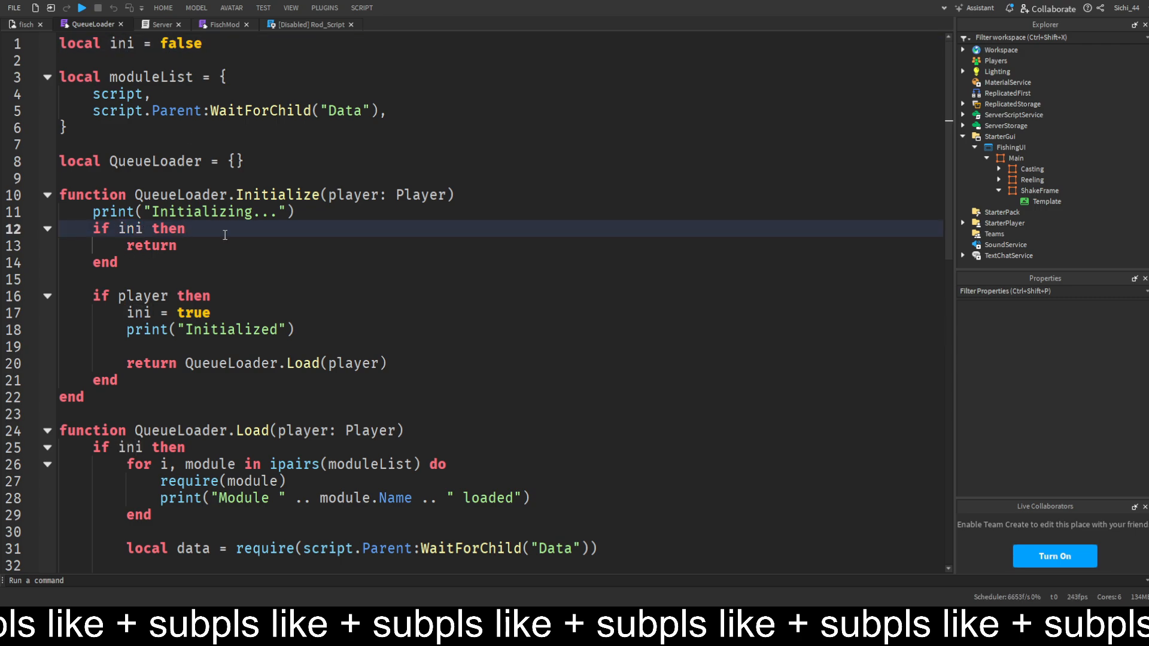
{"action": "mouse_move", "coordinate": [164, 93]}
{"action": "type", "text": "local player"}
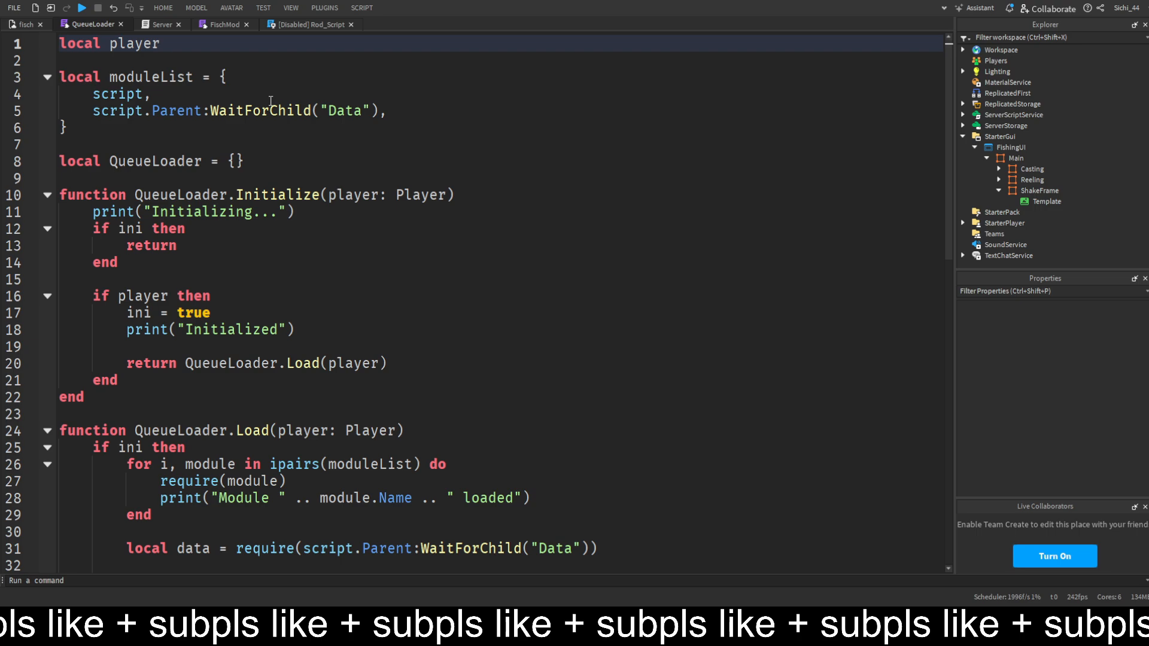
Declare the playerInitialized table and check playerInitialized[player.UserId] in Initialize instead of ini.
{"action": "type", "text": "Initialized"}
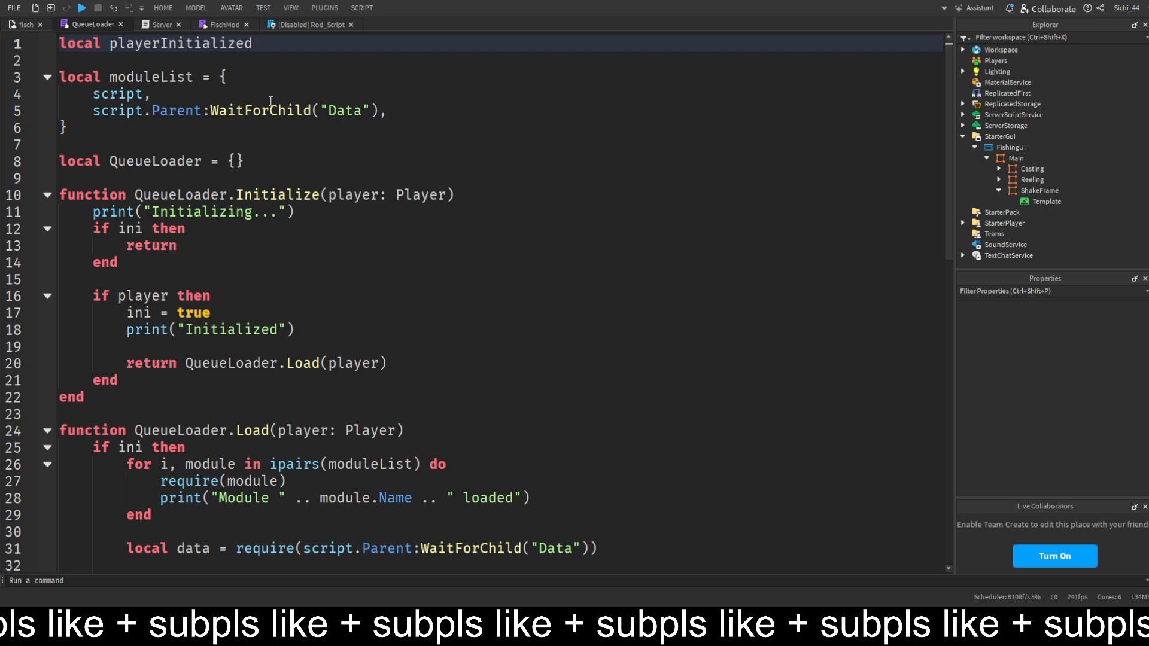
{"action": "type", "text": "= {[]}"}
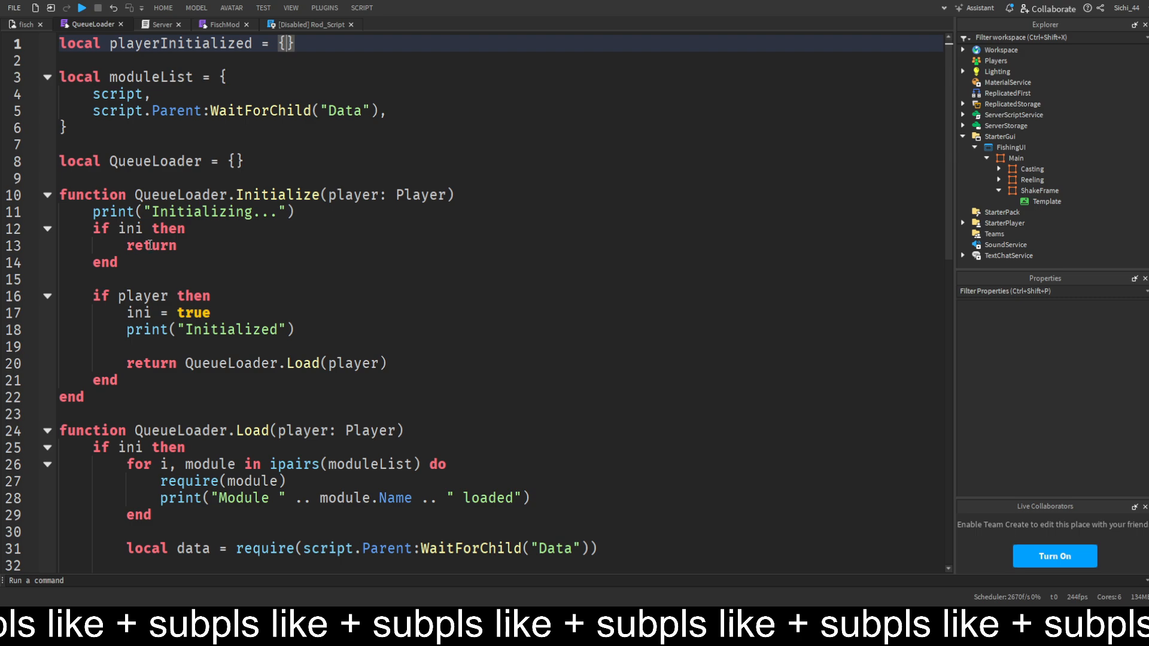
{"action": "double_click", "coordinate": [179, 43]}
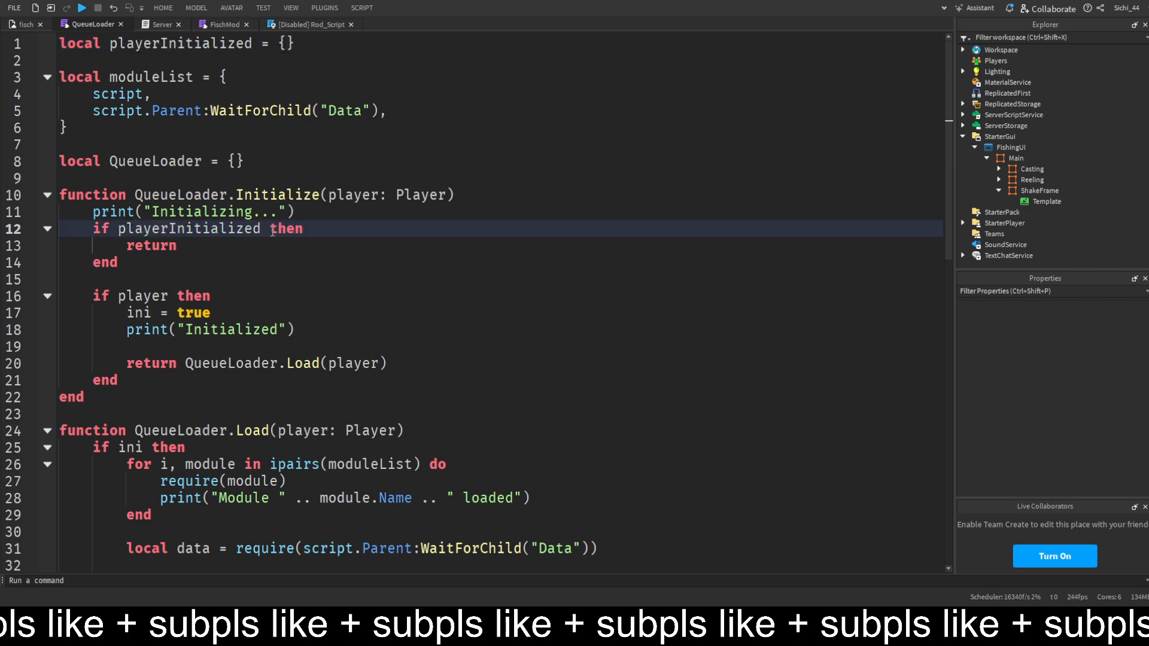
{"action": "type", "text": "[p]"}
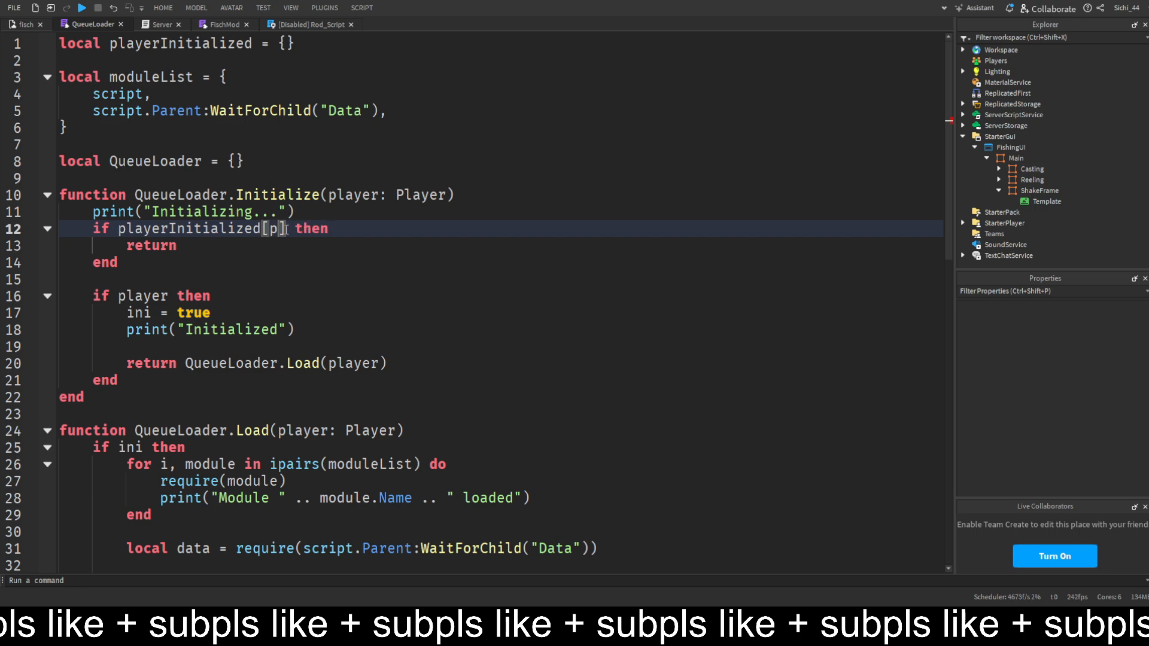
{"action": "type", "text": "layer.UserId"}
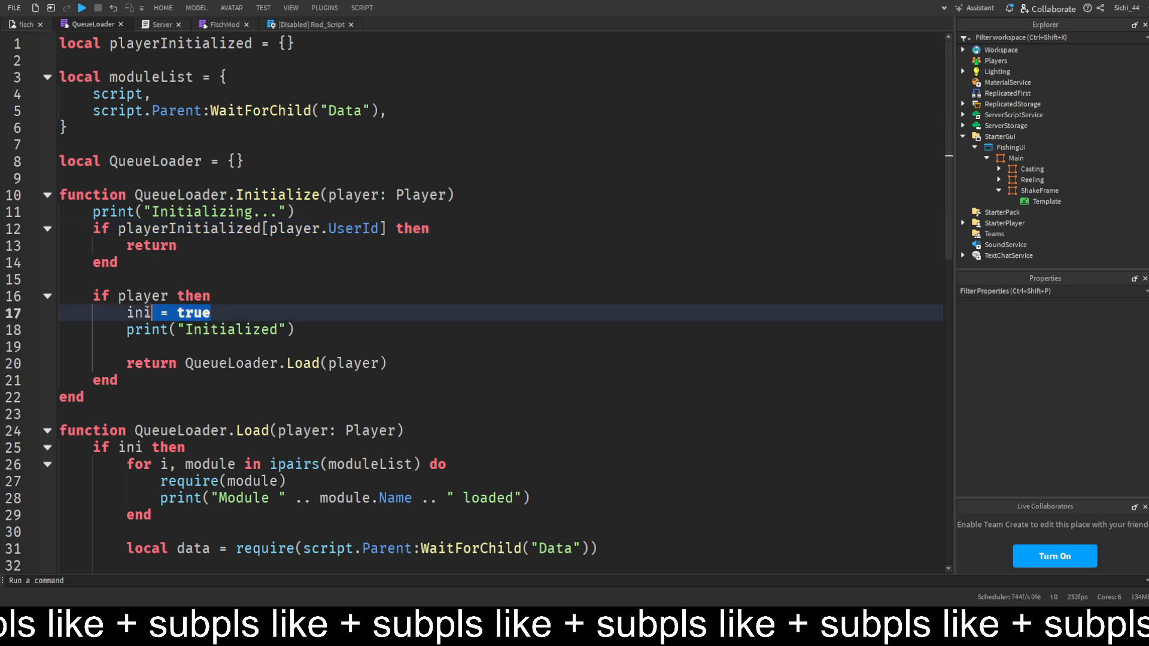
Set playerInitialized[player.UserId] = true and use it in the Load if-check.
{"action": "type", "text": "playerInitialized[player.UserId] = tr"}
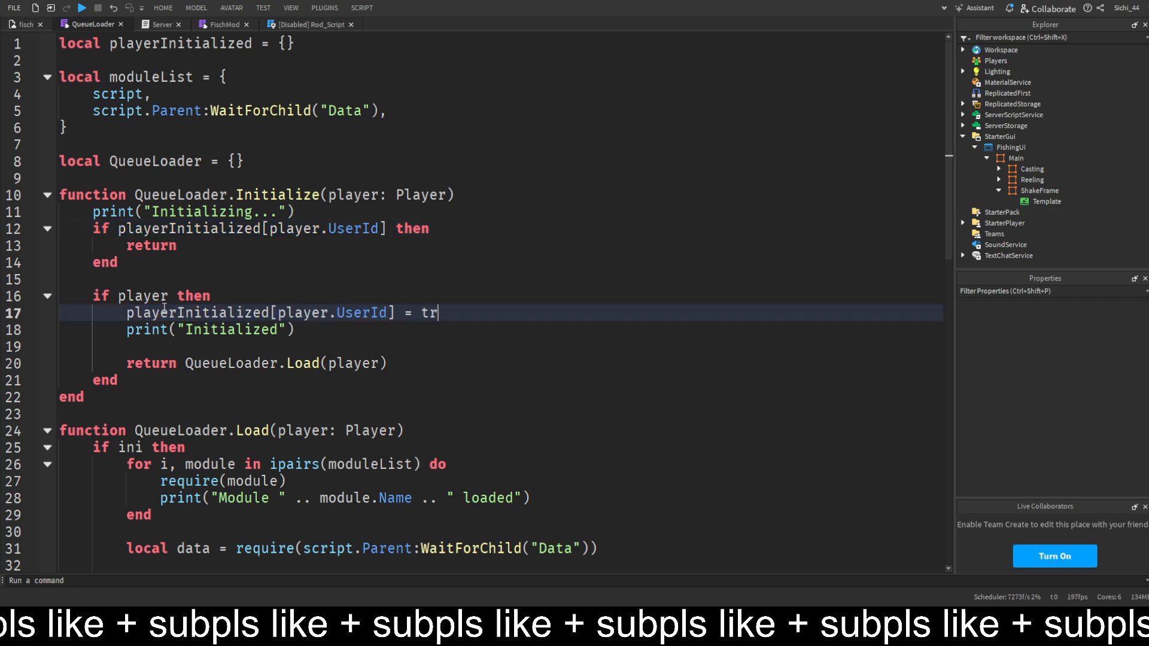
{"action": "type", "text": "ue"}
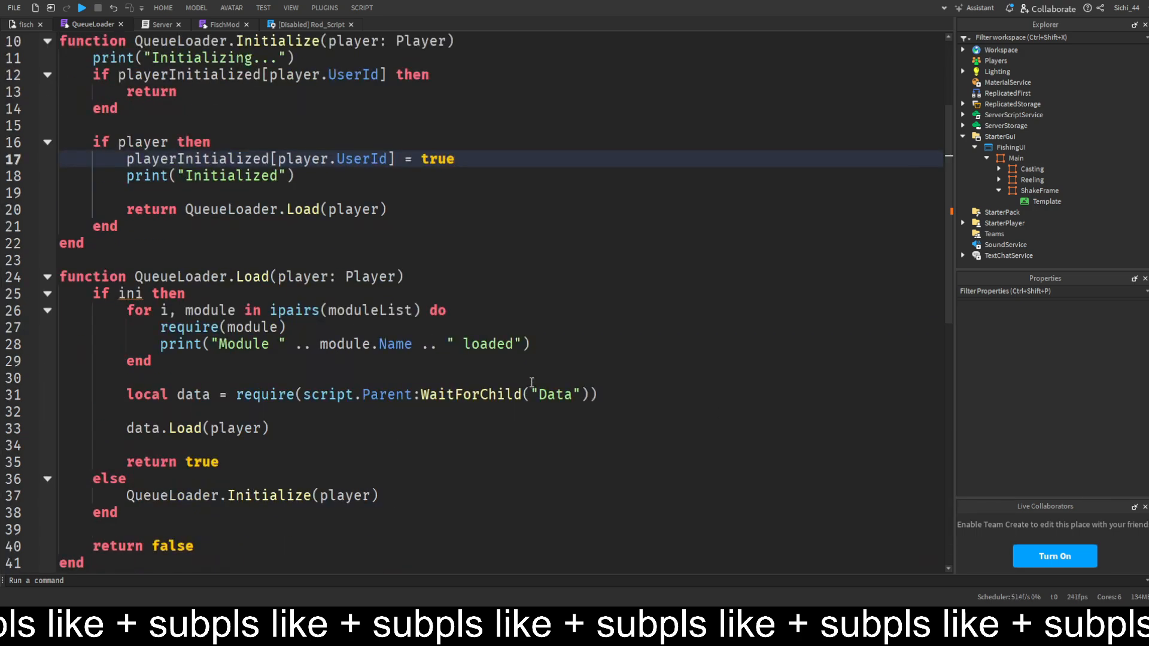
{"action": "scroll", "scroll_direction": "down", "scroll_amount": 3}
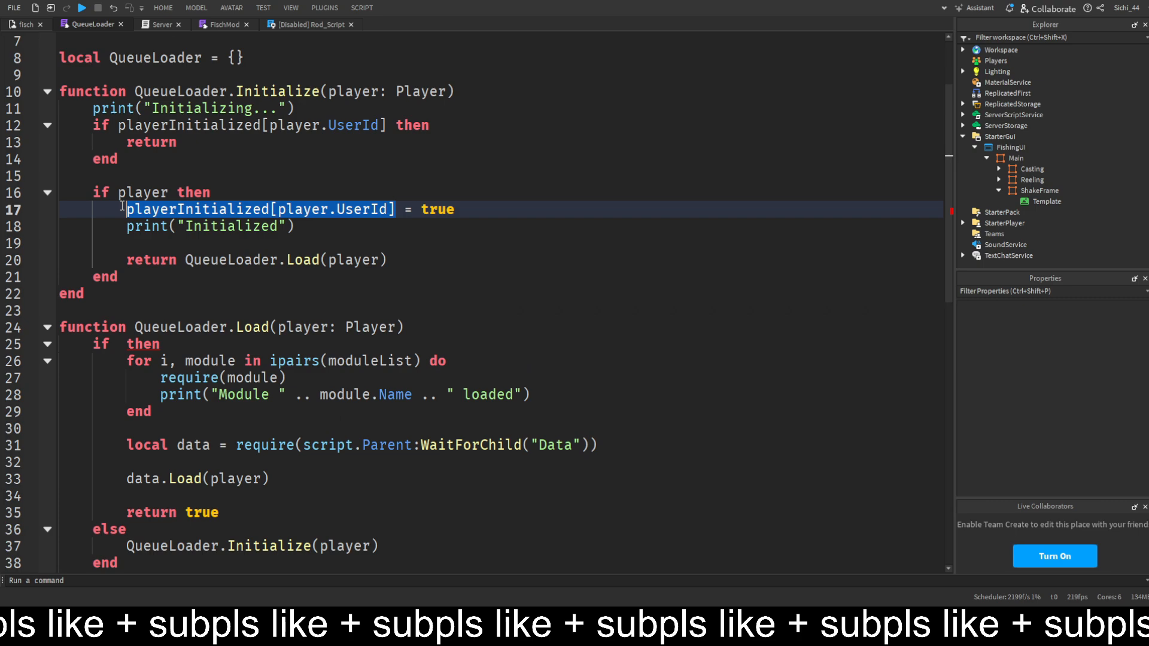
{"action": "type", "text": "playerInitialized[player.UserId]"}
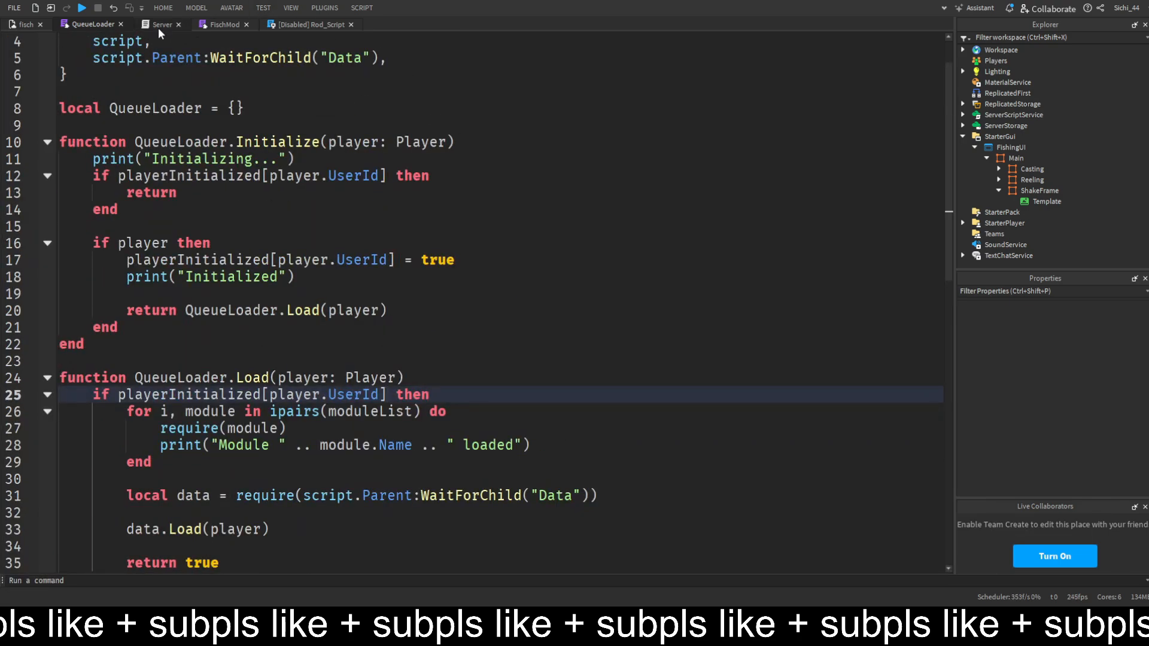
Pull the CreateFisches call up under the loaded check in the Server script.
{"action": "left_click", "coordinate": [161, 24]}
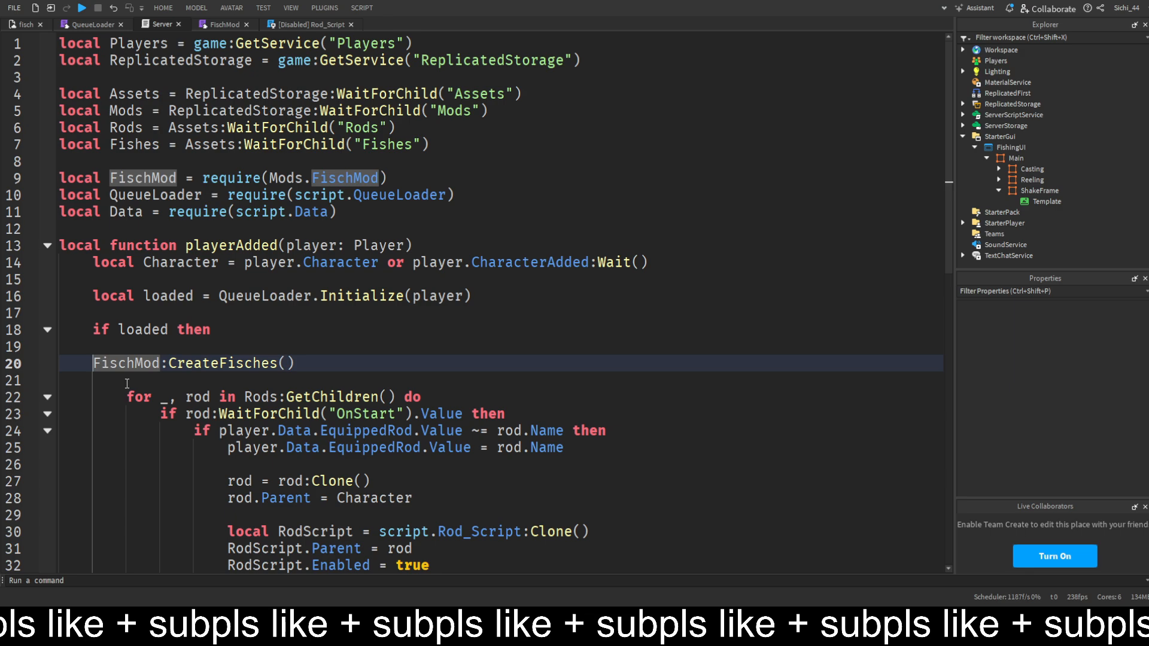
{"action": "key", "text": "Backspace"}
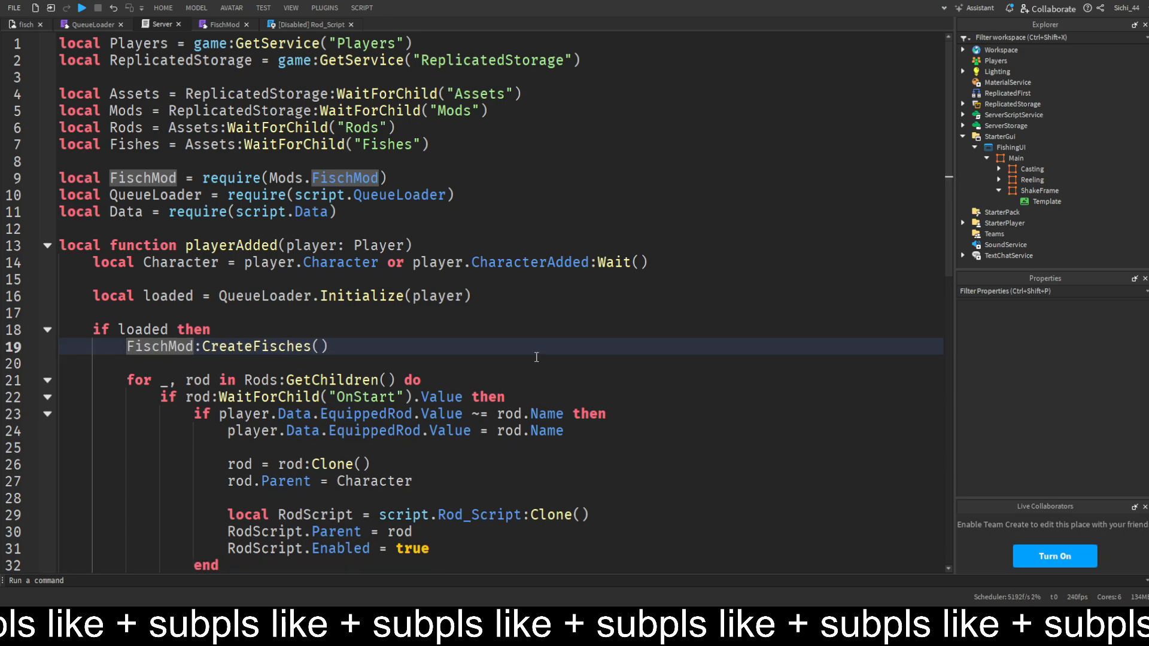
{"action": "scroll", "scroll_direction": "down", "scroll_amount": 3}
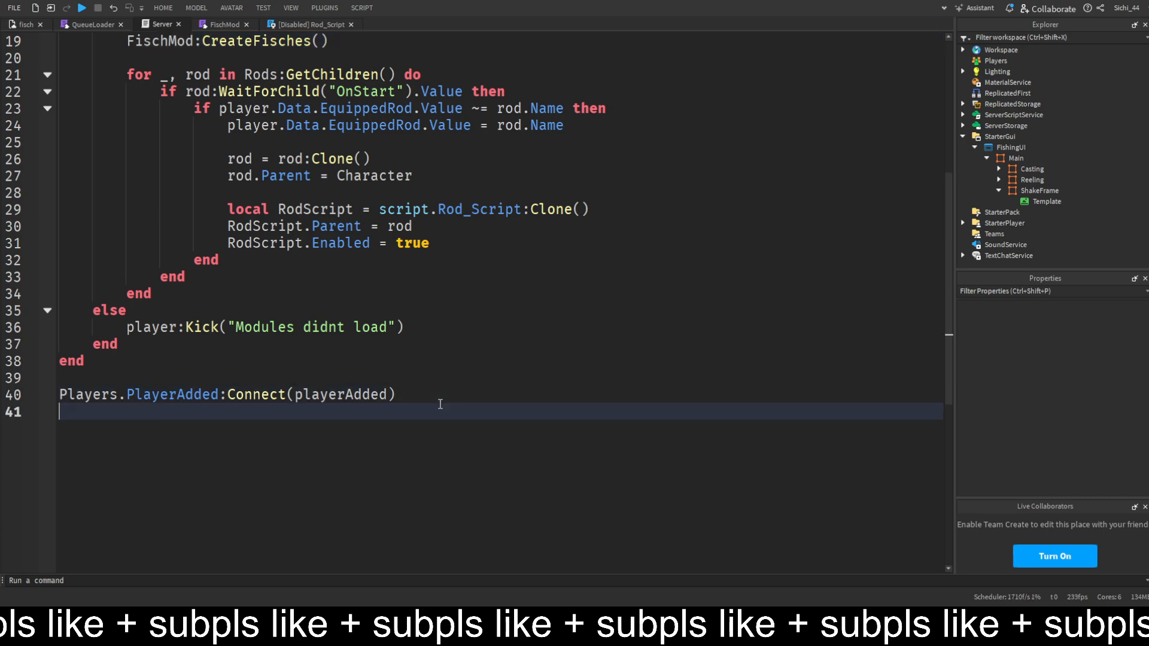
Add Players.PlayerRemoving:Connect(QueueLoader.) below PlayerAdded.
{"action": "type", "text": "Players.playerRemoving"}
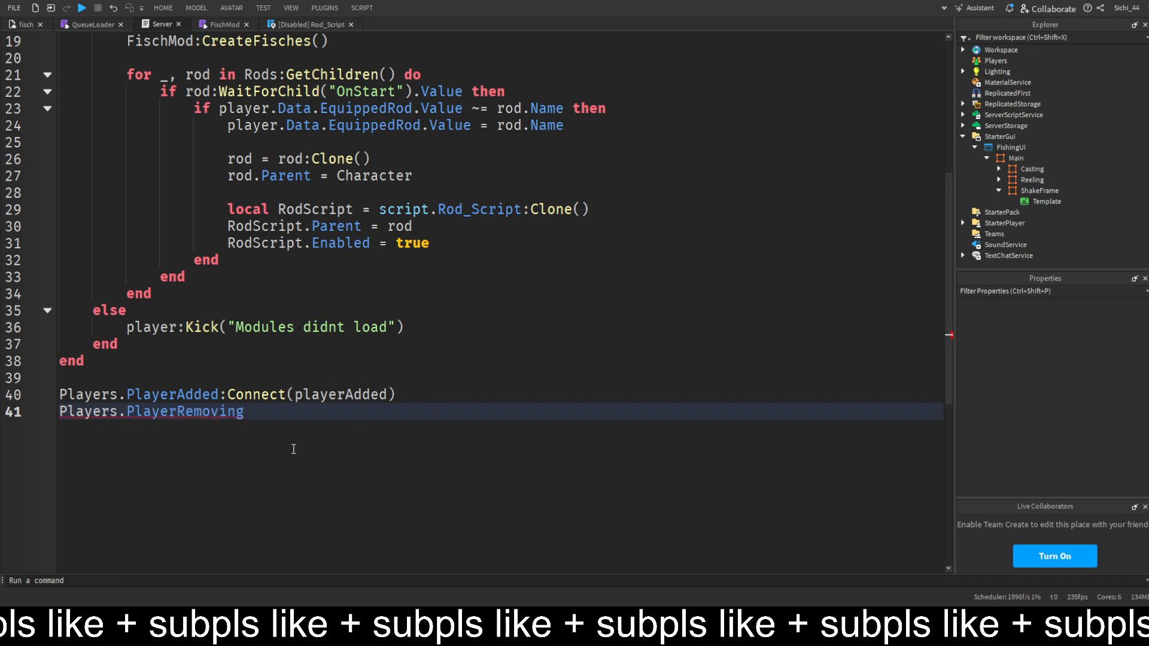
{"action": "type", "text": ":Connect()"}
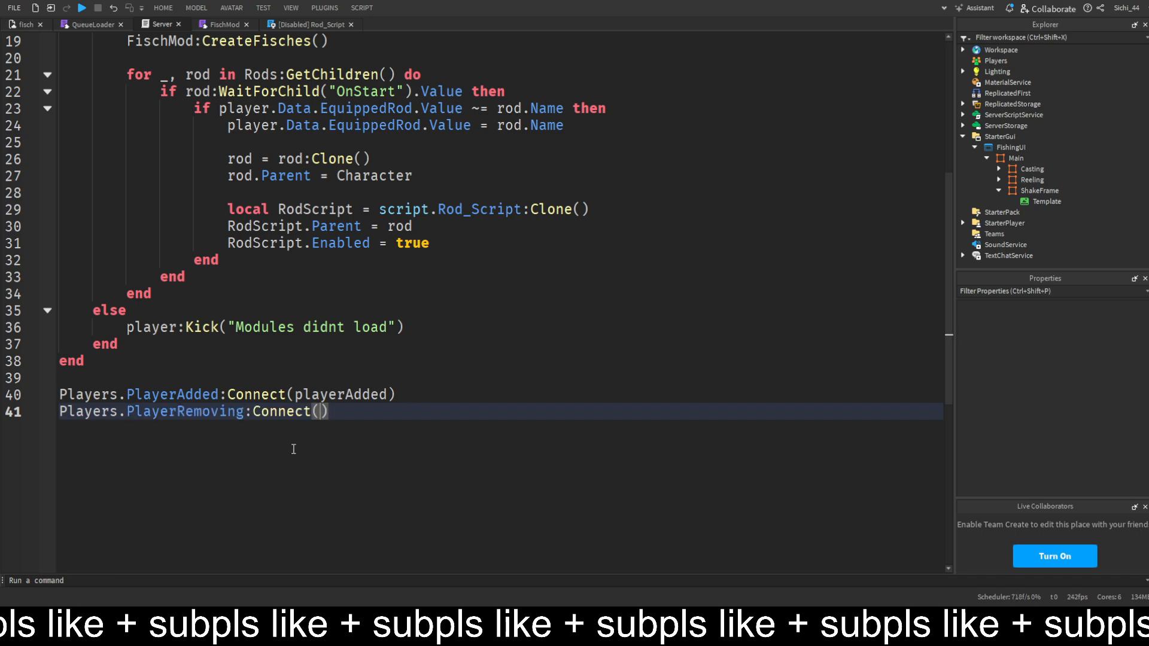
{"action": "type", "text": "QueueLoader"}
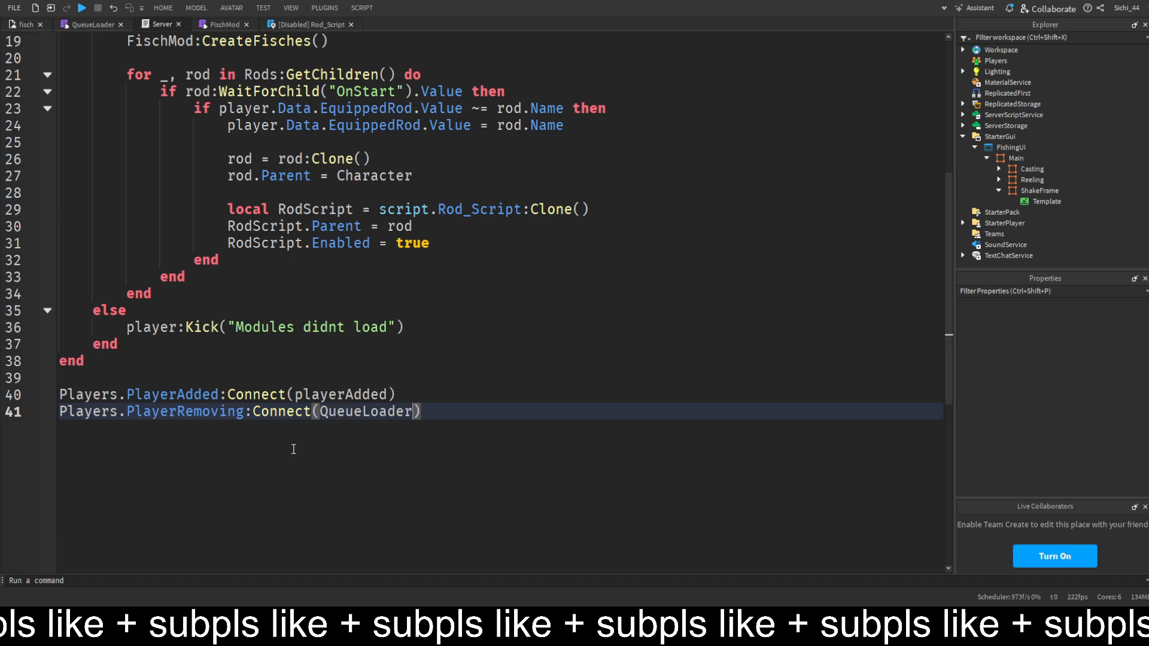
{"action": "type", "text": "."}
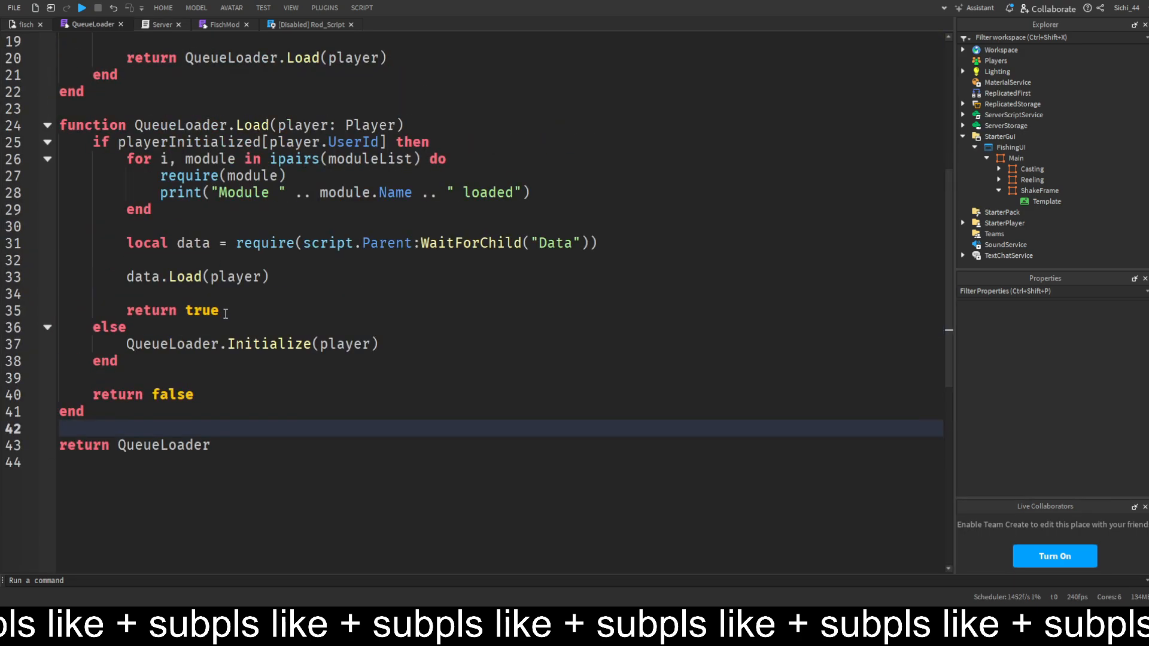
Declare function QueueLoader.Cleanup(player) setting playerInitialized[player.UserId] = nil.
{"action": "type", "text": "function"}
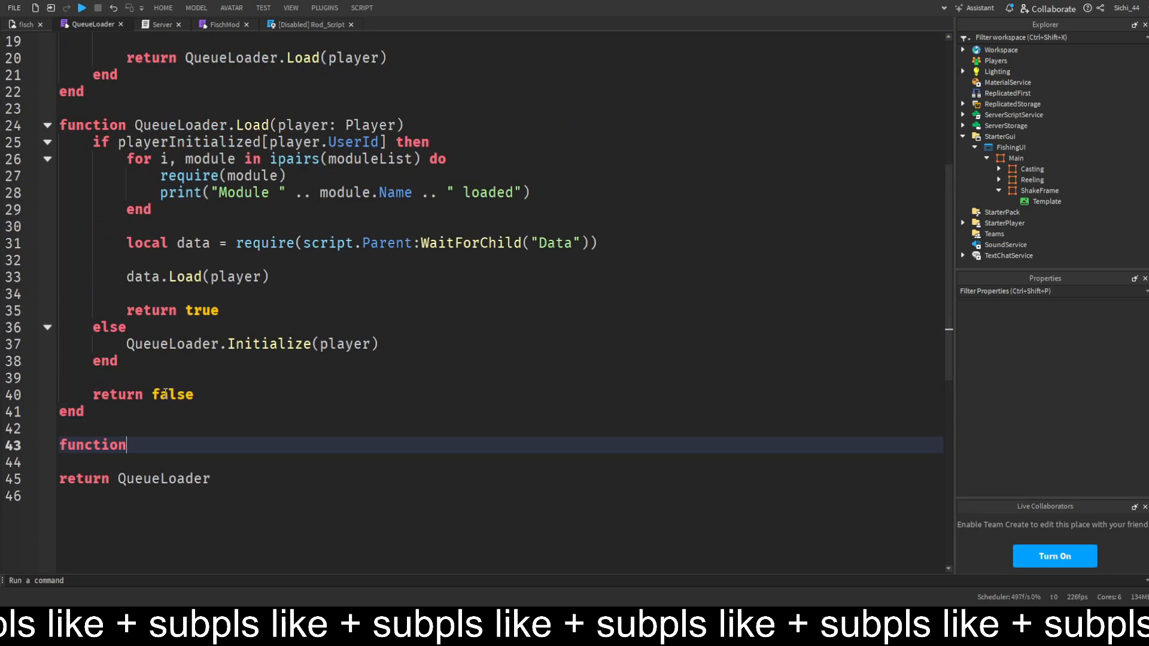
{"action": "type", "text": "Que"}
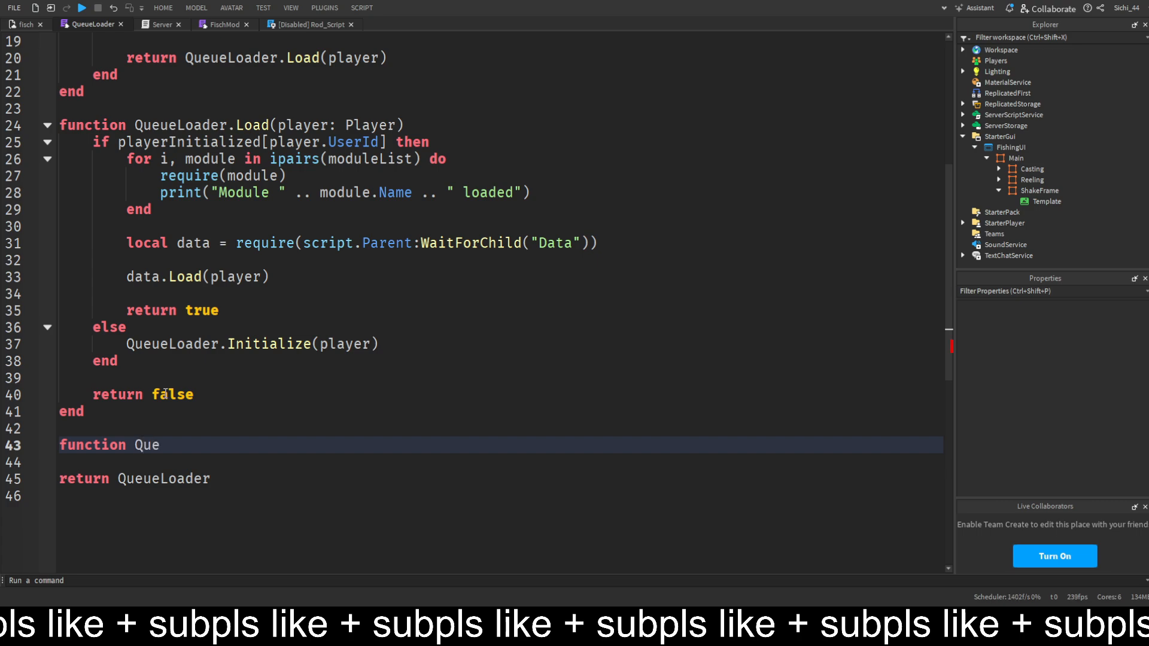
{"action": "type", "text": "ueLoader.Cleanu"}
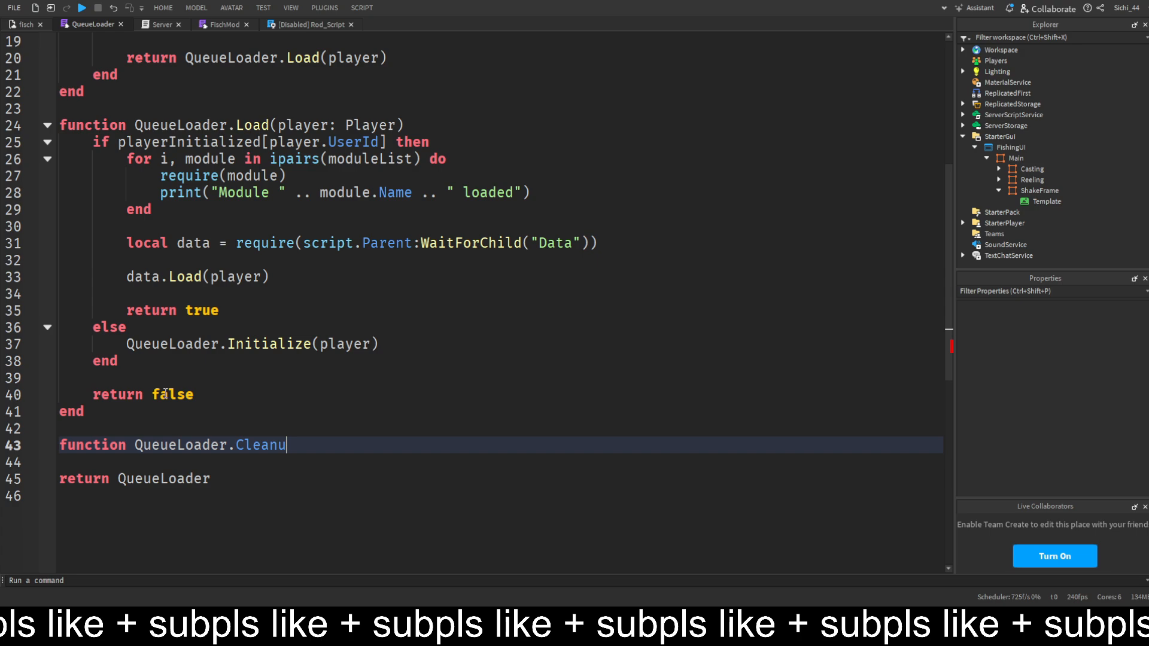
{"action": "type", "text": "p(player)"}
{"action": "left_click", "coordinate": [501, 461]}
{"action": "type", "text": "playerInitialized[player.UserId] = nil"}
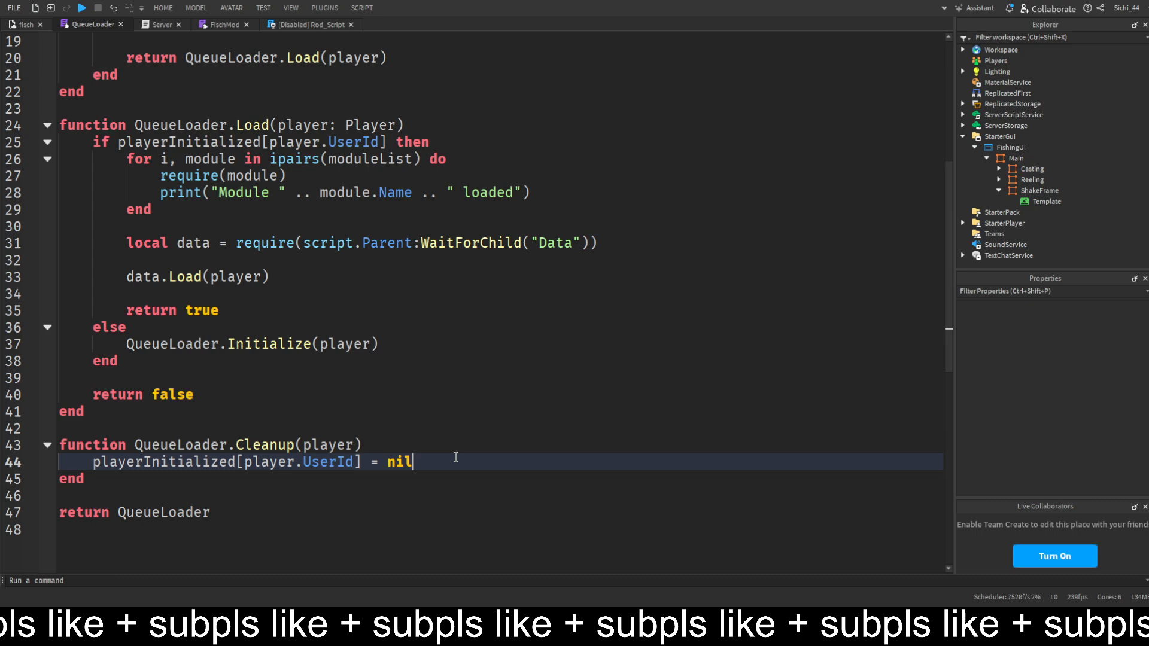
Print a cleanup message with player.Name, then return to the Server script.
{"action": "type", "text": "print(\"Cleaned u"}
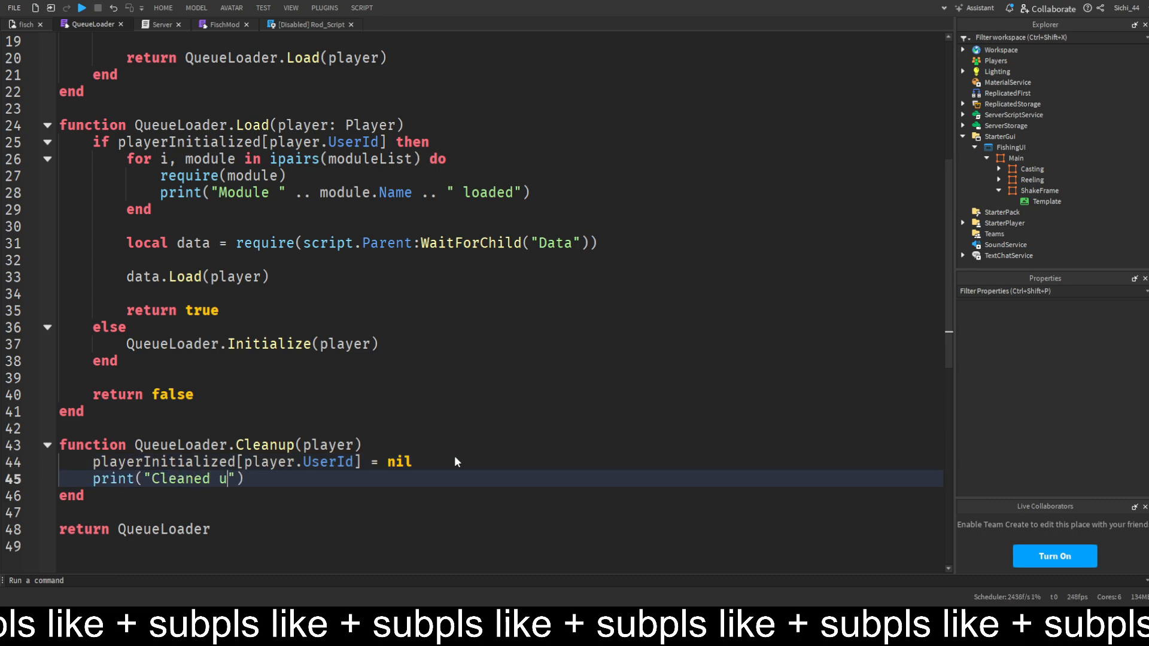
{"action": "type", "text": "p player"}
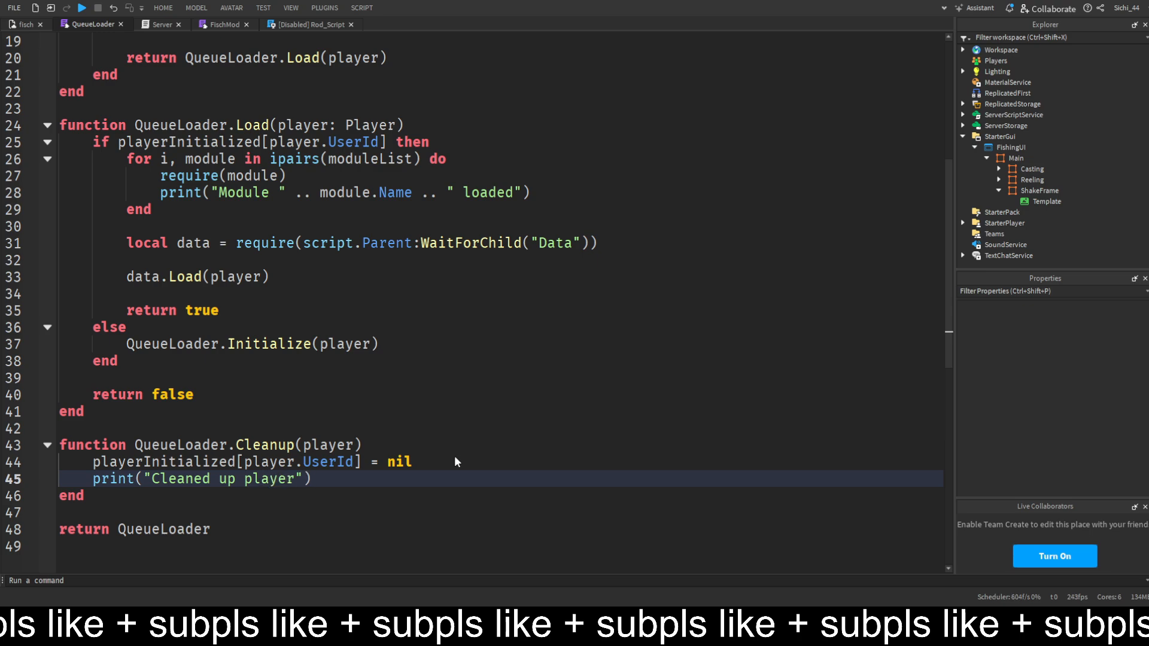
{"action": "type", "text": ":\","}
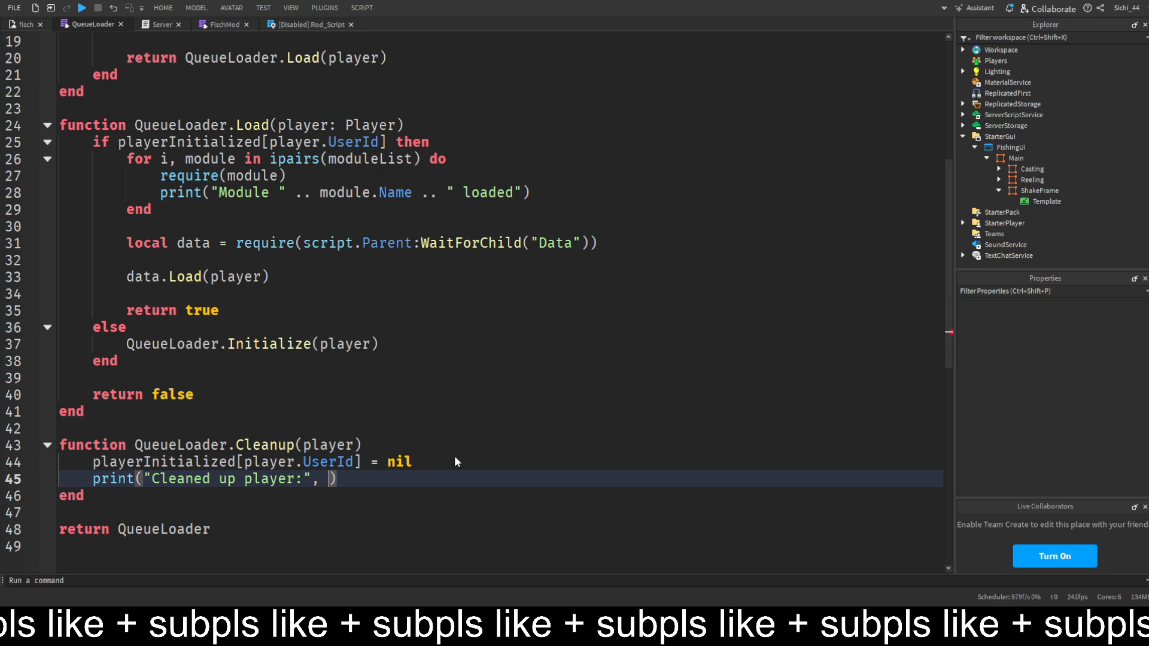
{"action": "type", "text": "player.Nam"}
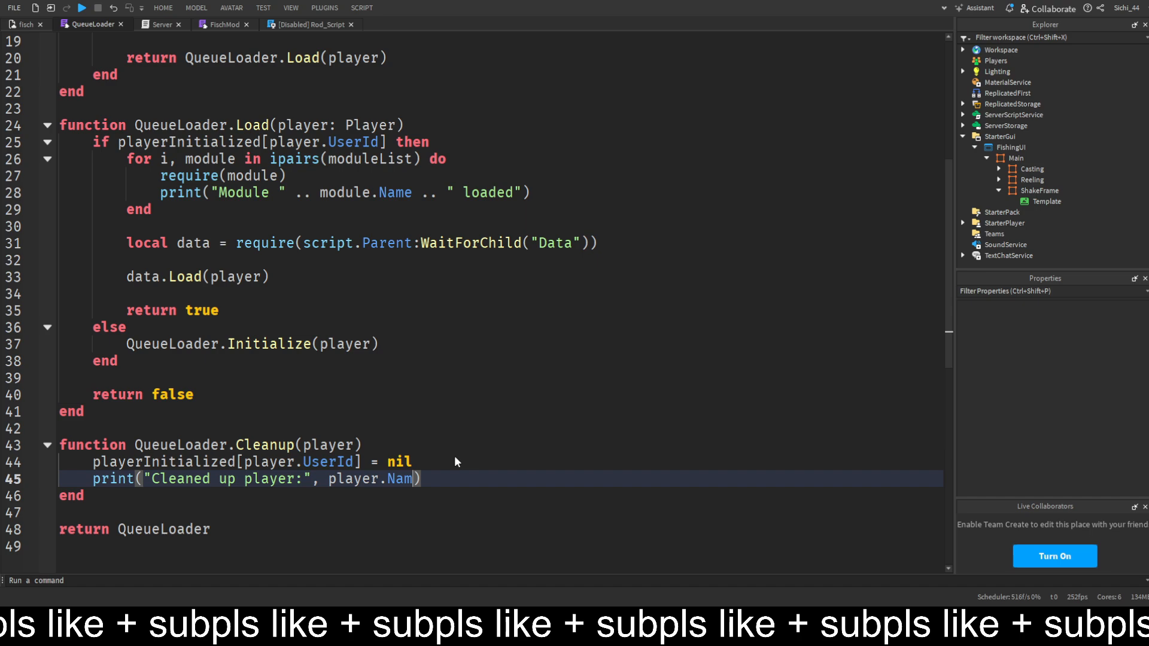
{"action": "left_click", "coordinate": [161, 24]}
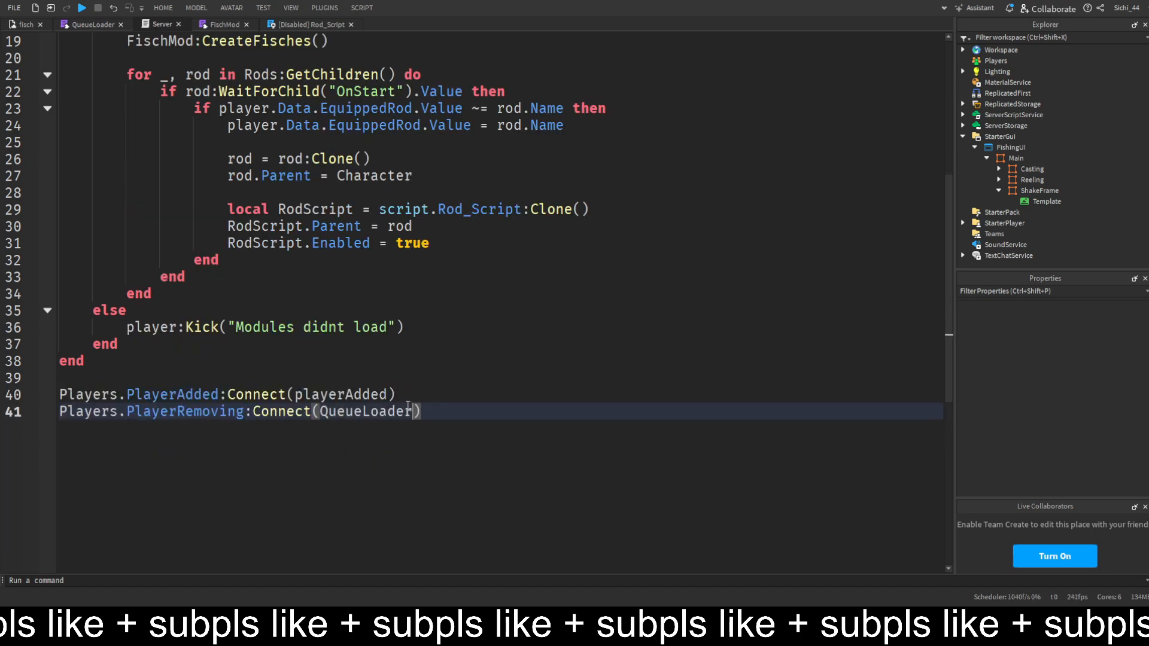
Connect PlayerRemoving to QueueLoader.Cleanup.
{"action": "type", "text": ".Cleanup"}
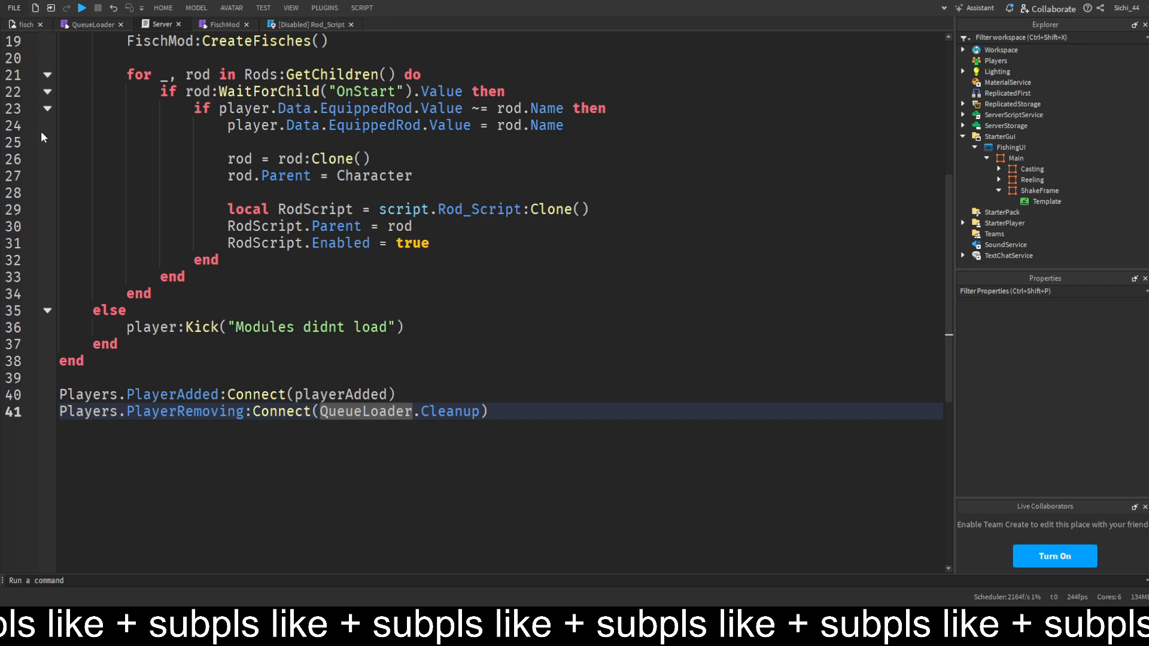
Playtest the game, leave via the Leave button, and confirm Output shows QueueLoader's 'Cleaned up player' message.
{"action": "left_click", "coordinate": [308, 24]}
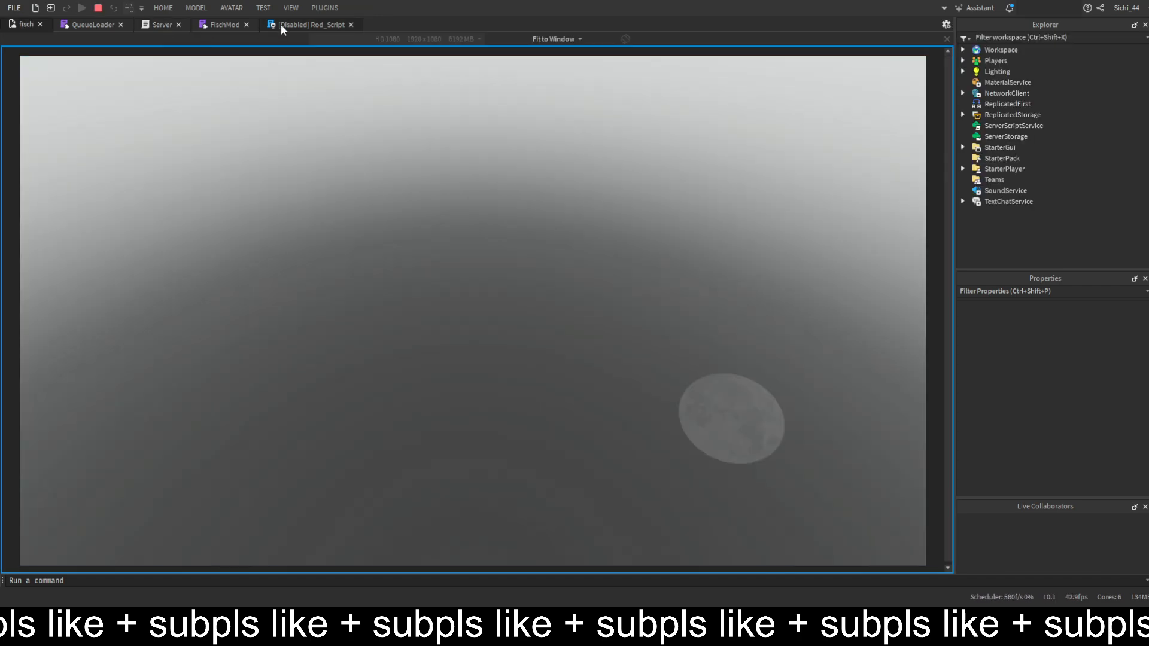
{"action": "left_click", "coordinate": [83, 9]}
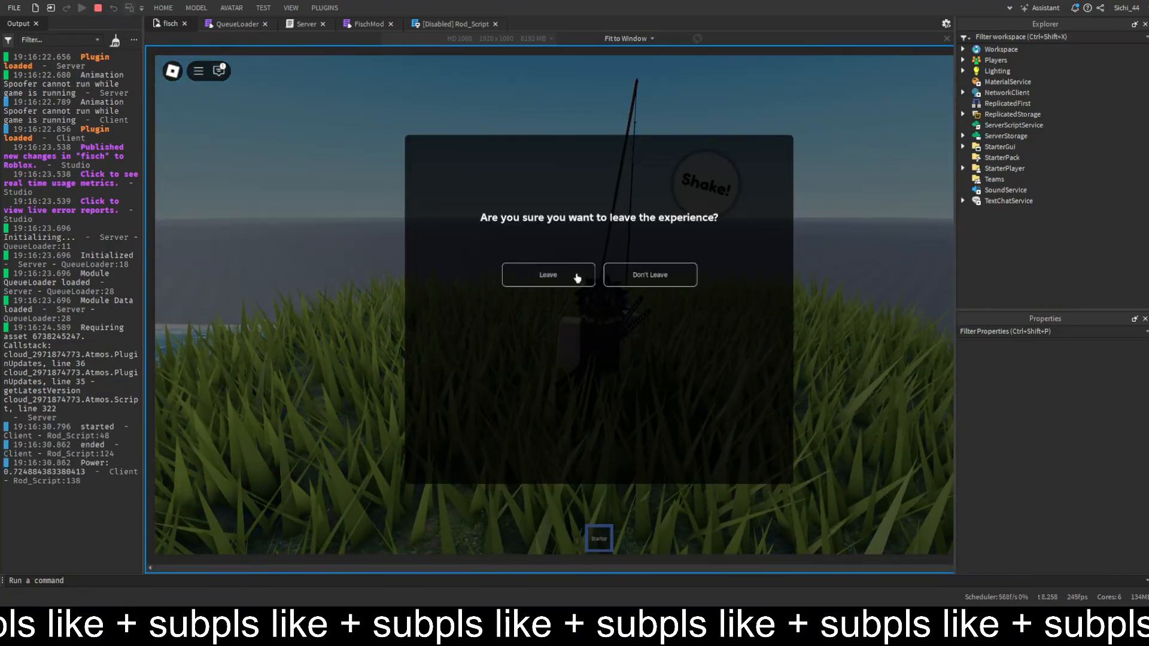
{"action": "left_click", "coordinate": [547, 274]}
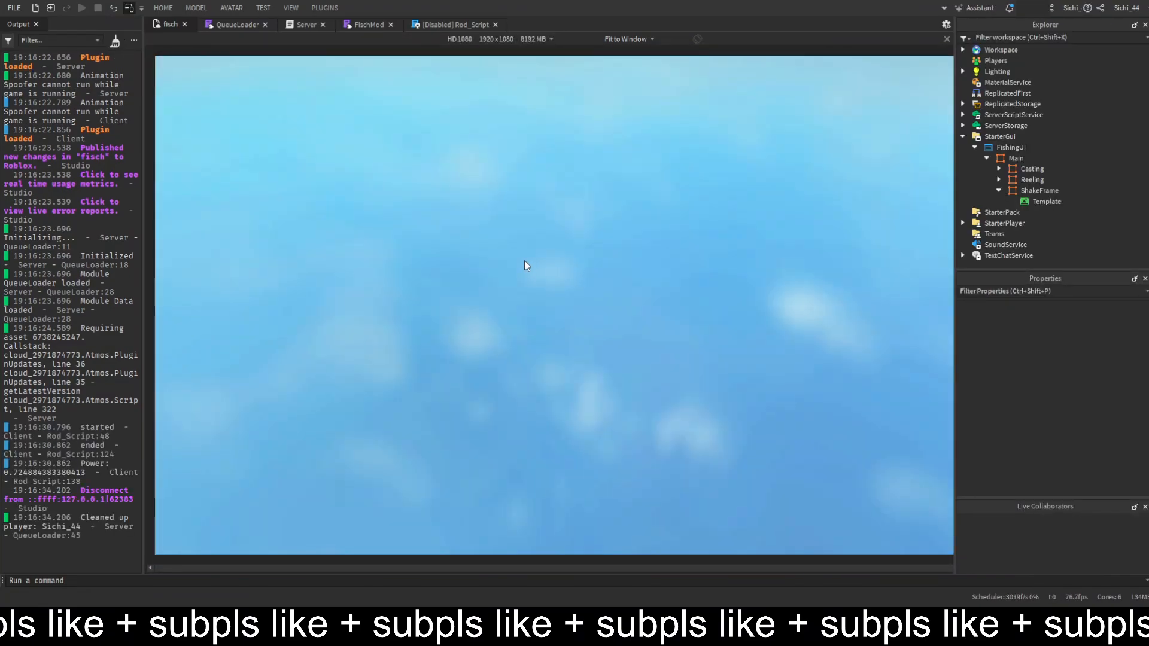
{"action": "left_click", "coordinate": [82, 8]}
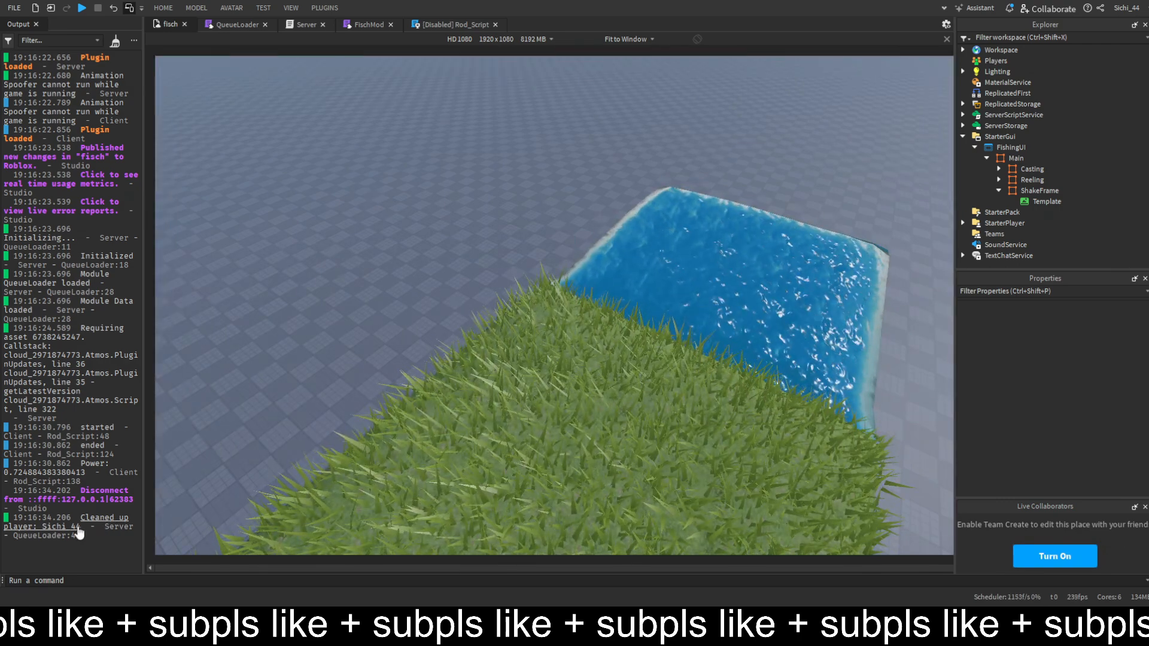